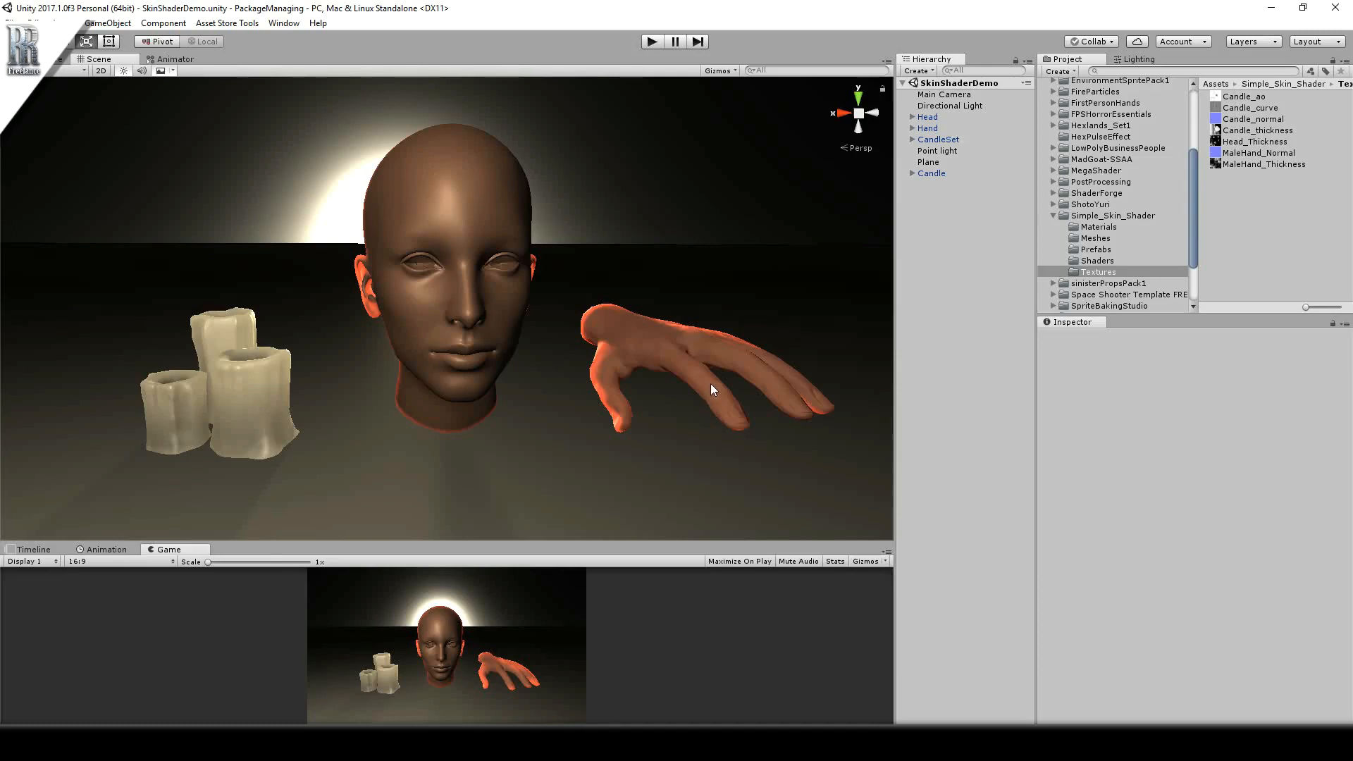
mouse_move(610, 361)
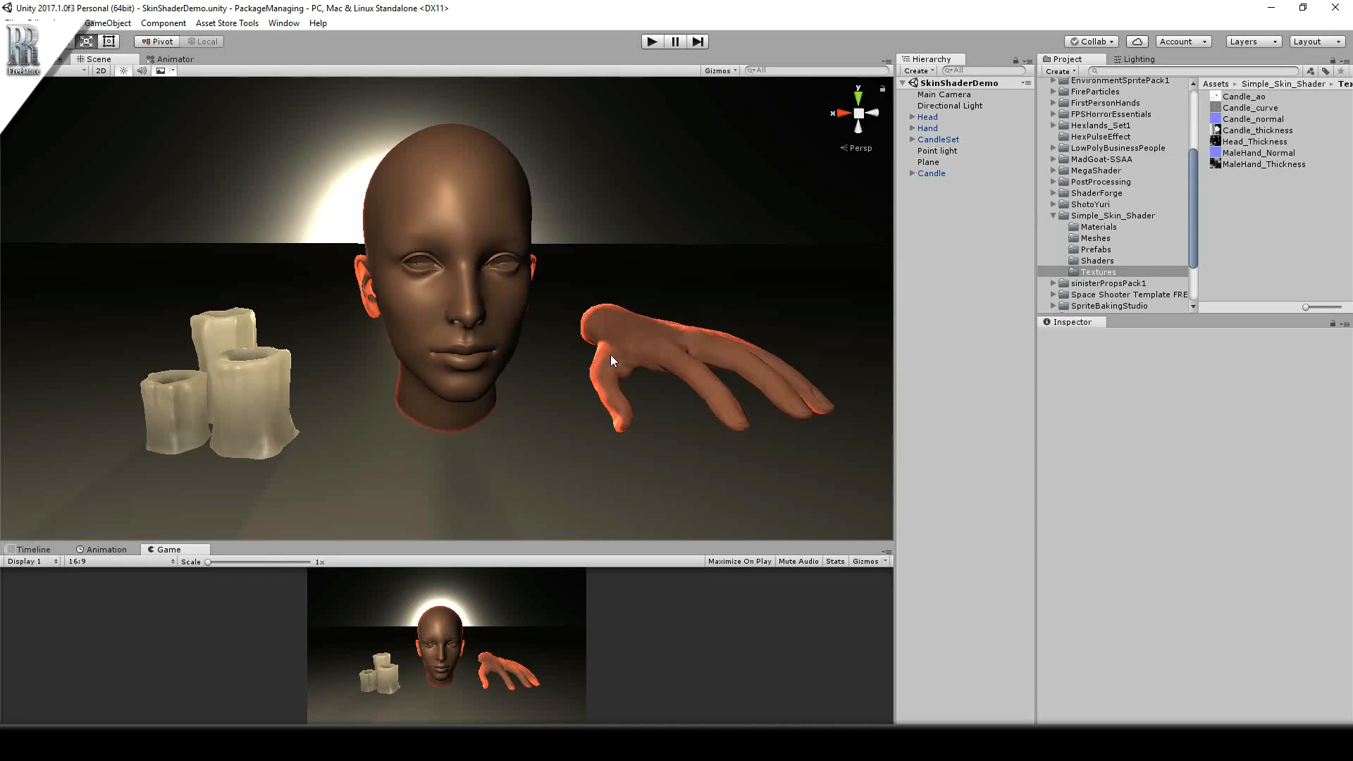
mouse_move(462, 304)
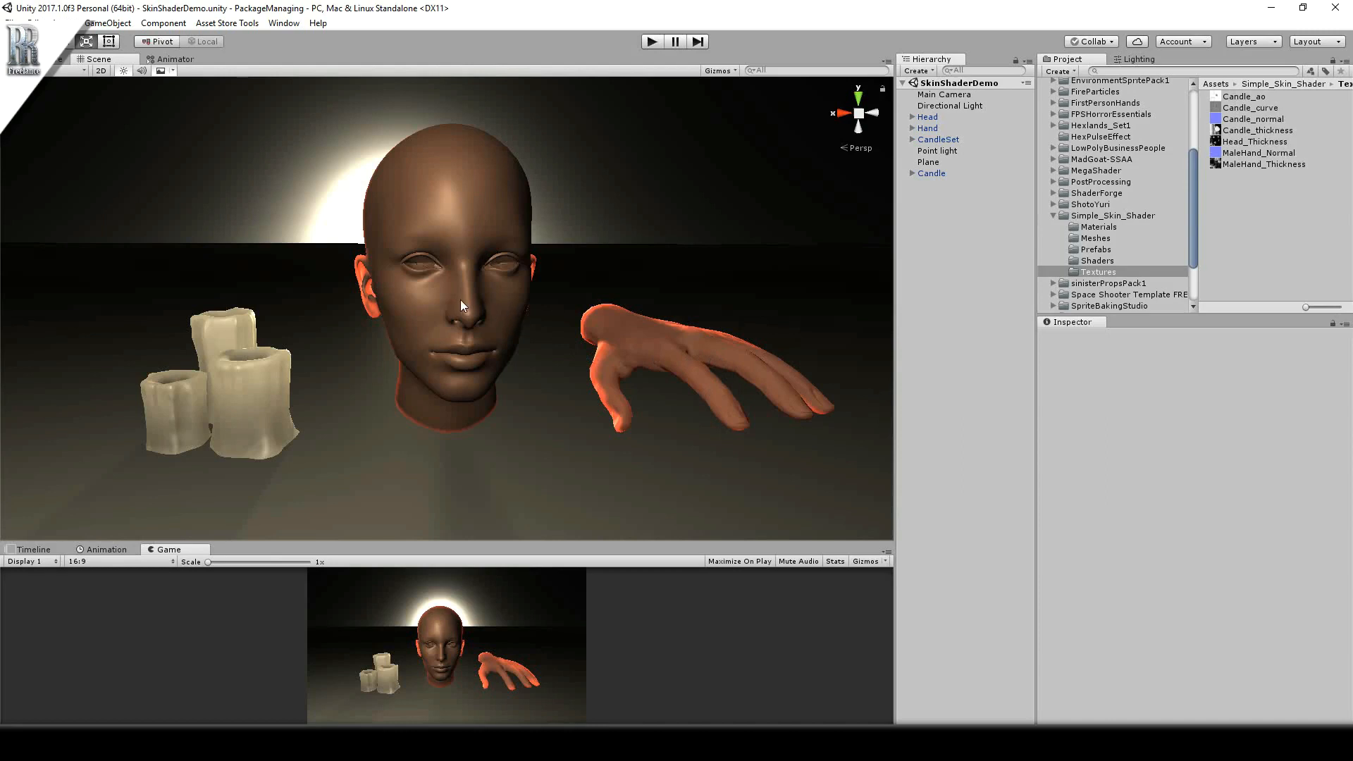
mouse_move(239, 347)
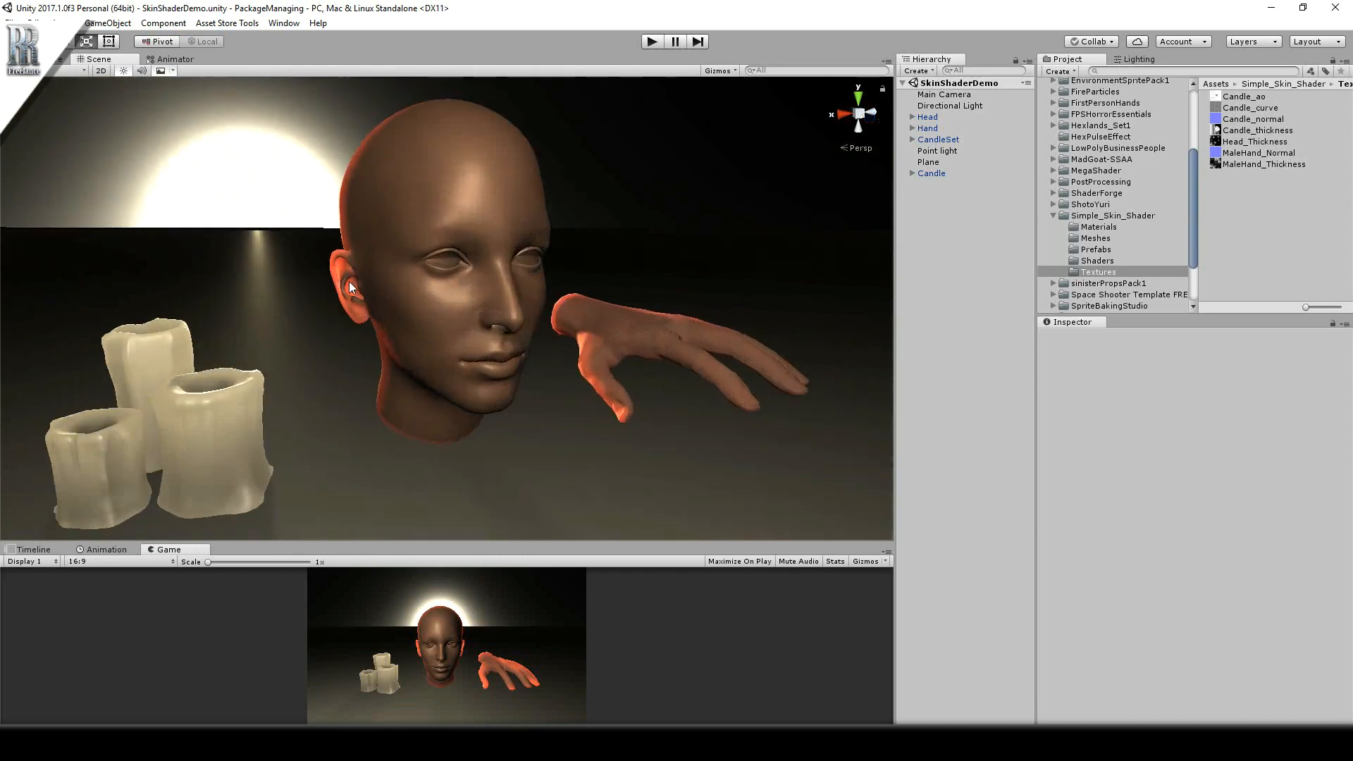
Browse to the Simple_Skin_Shader Prefabs and Materials folders in the Project panel.
scroll("down", 3)
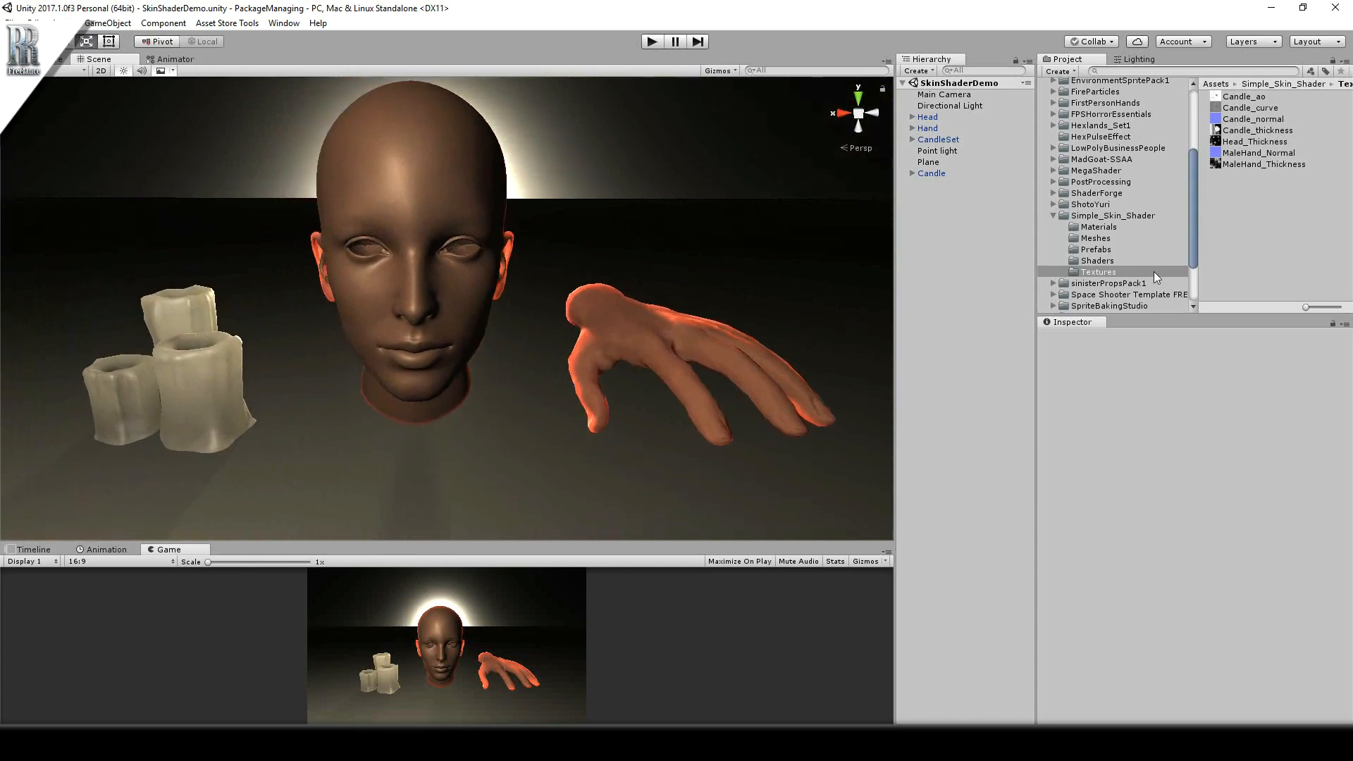
left_click(1095, 249)
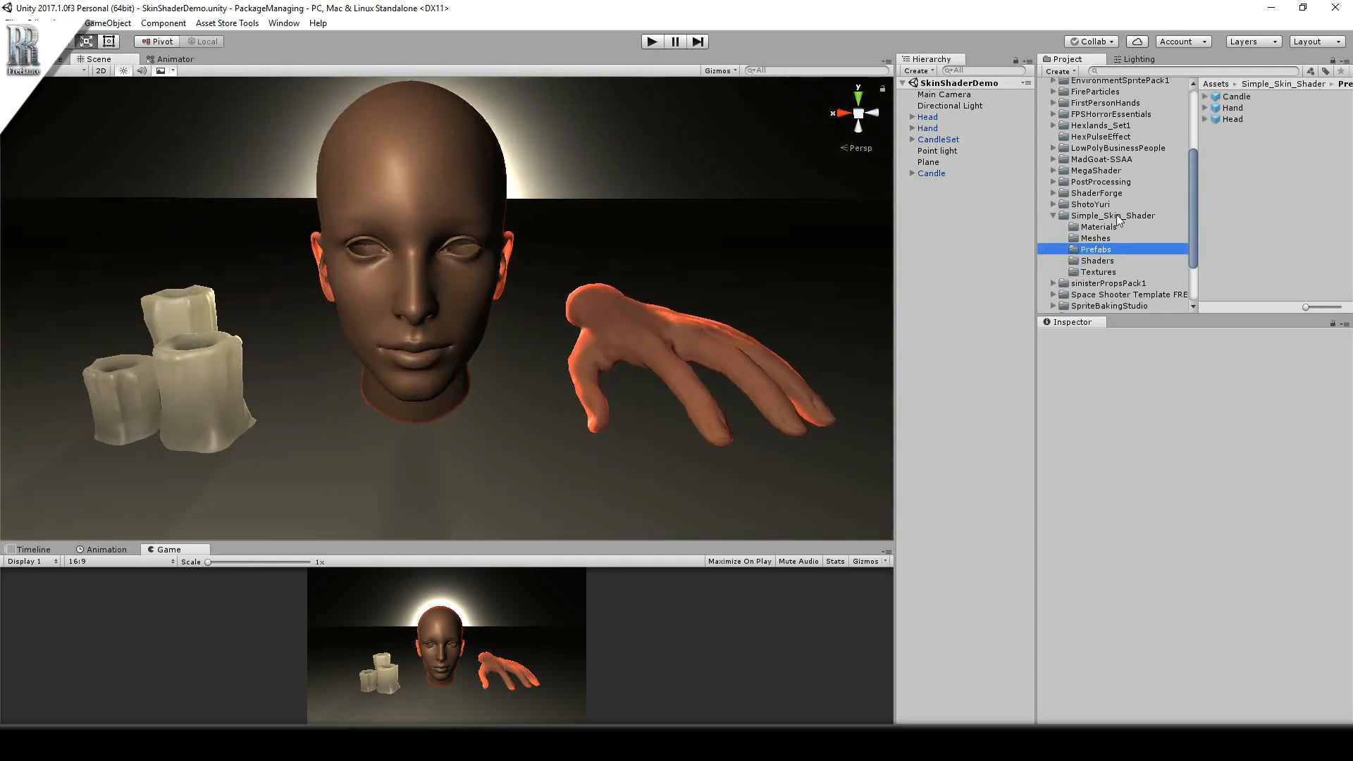
left_click(1098, 225)
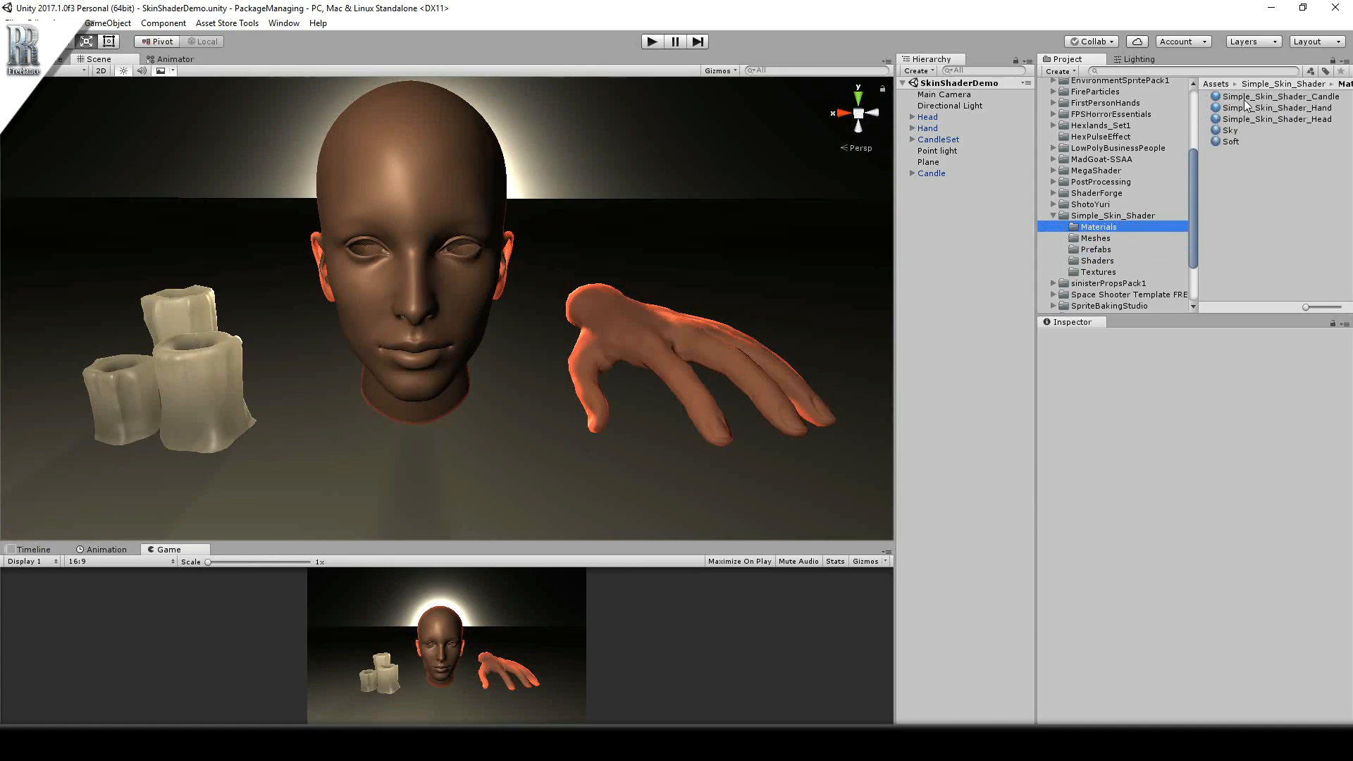
Select Simple_Skin_Shader_Head and set Strength 4, Normal Distortion 0.134, Scattering Falloff 8.3.
left_click(1278, 118)
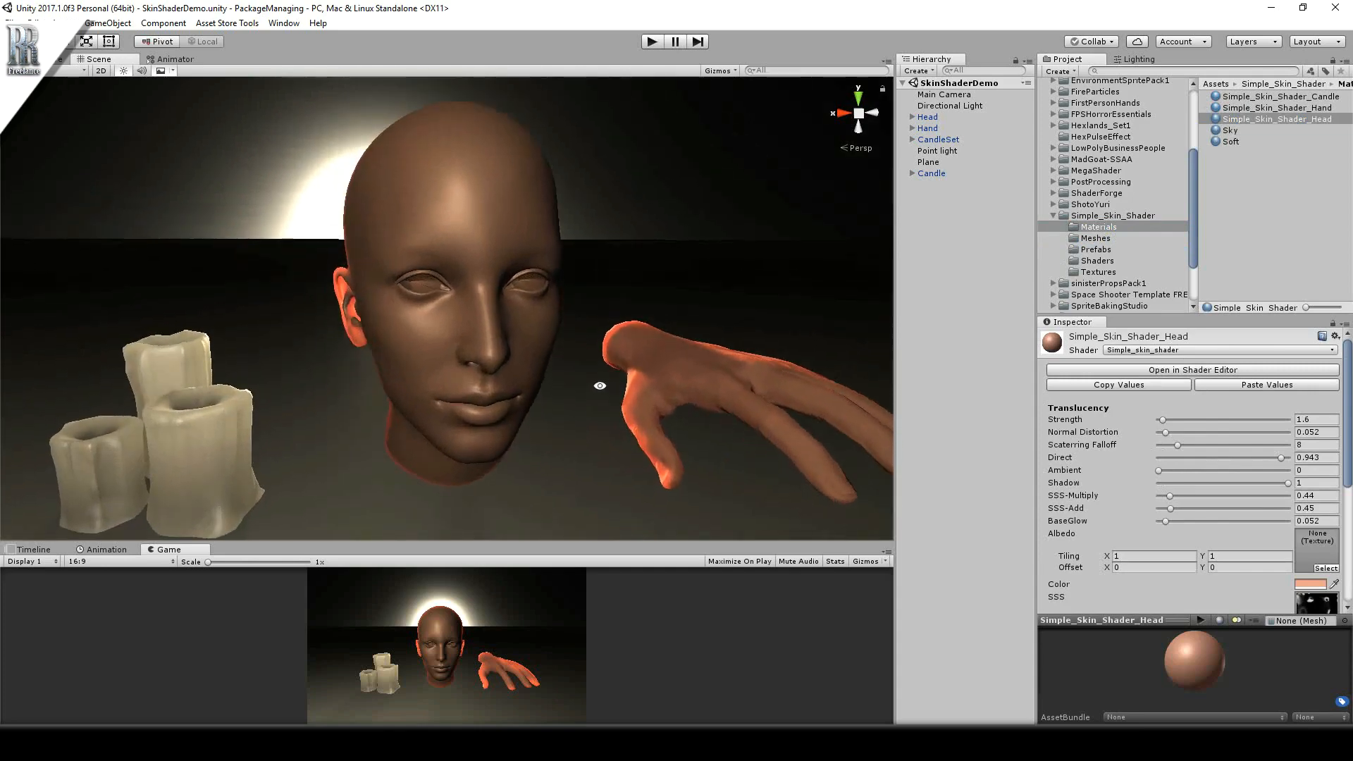
scroll("down", 3)
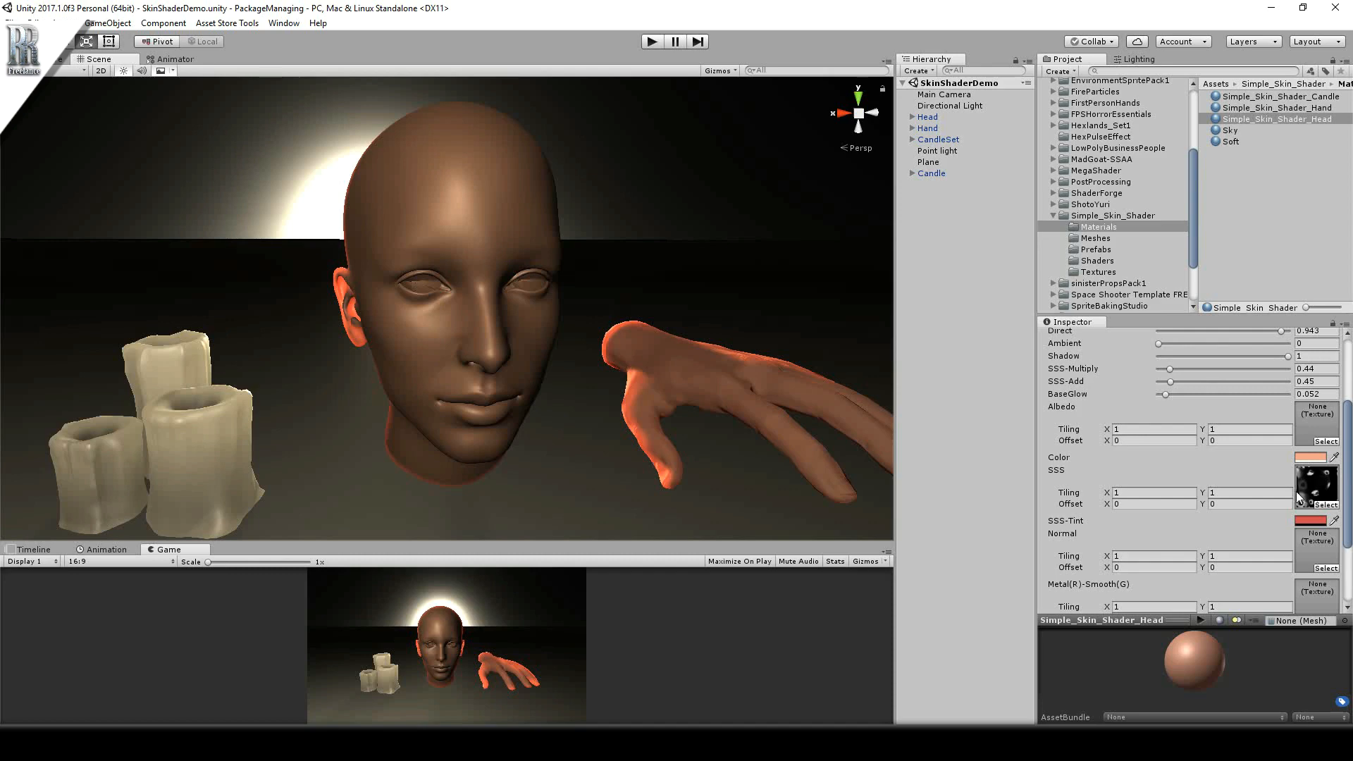
mouse_move(608, 457)
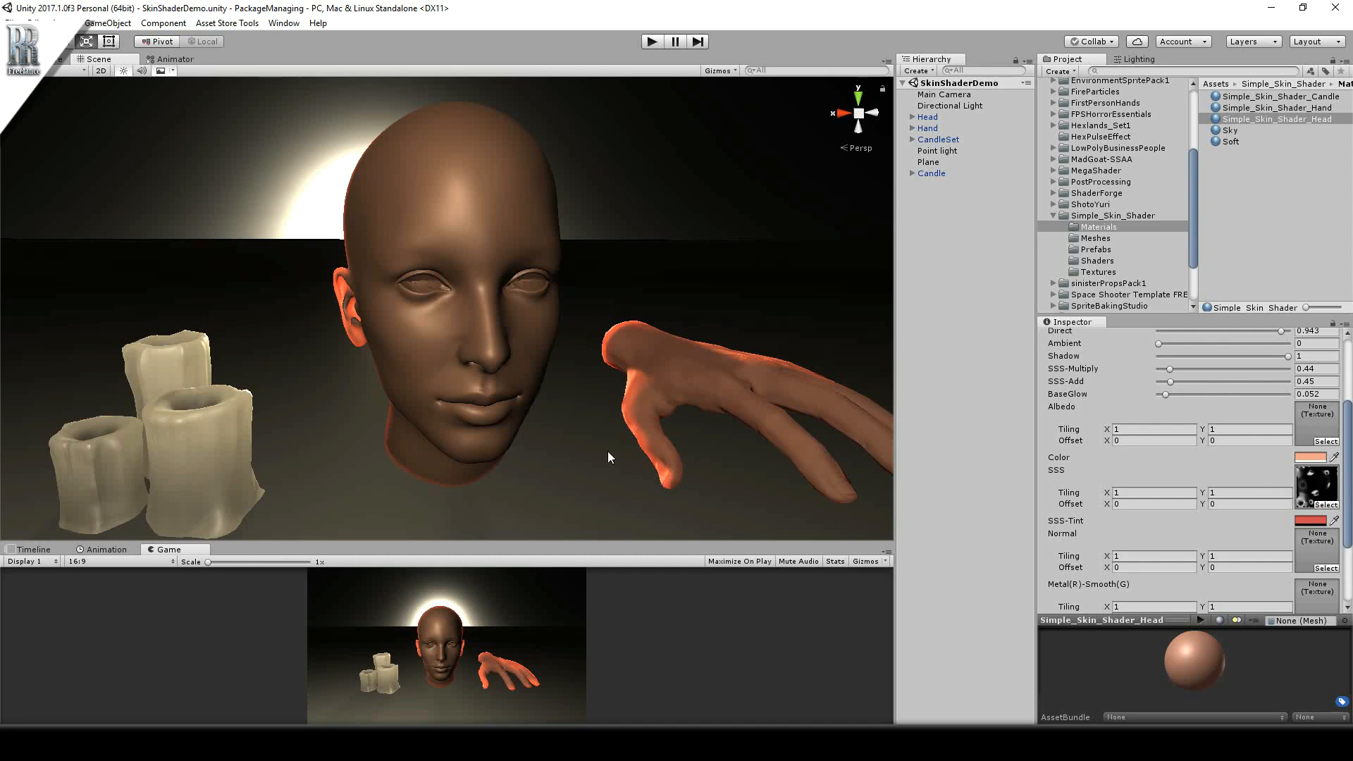
mouse_move(579, 432)
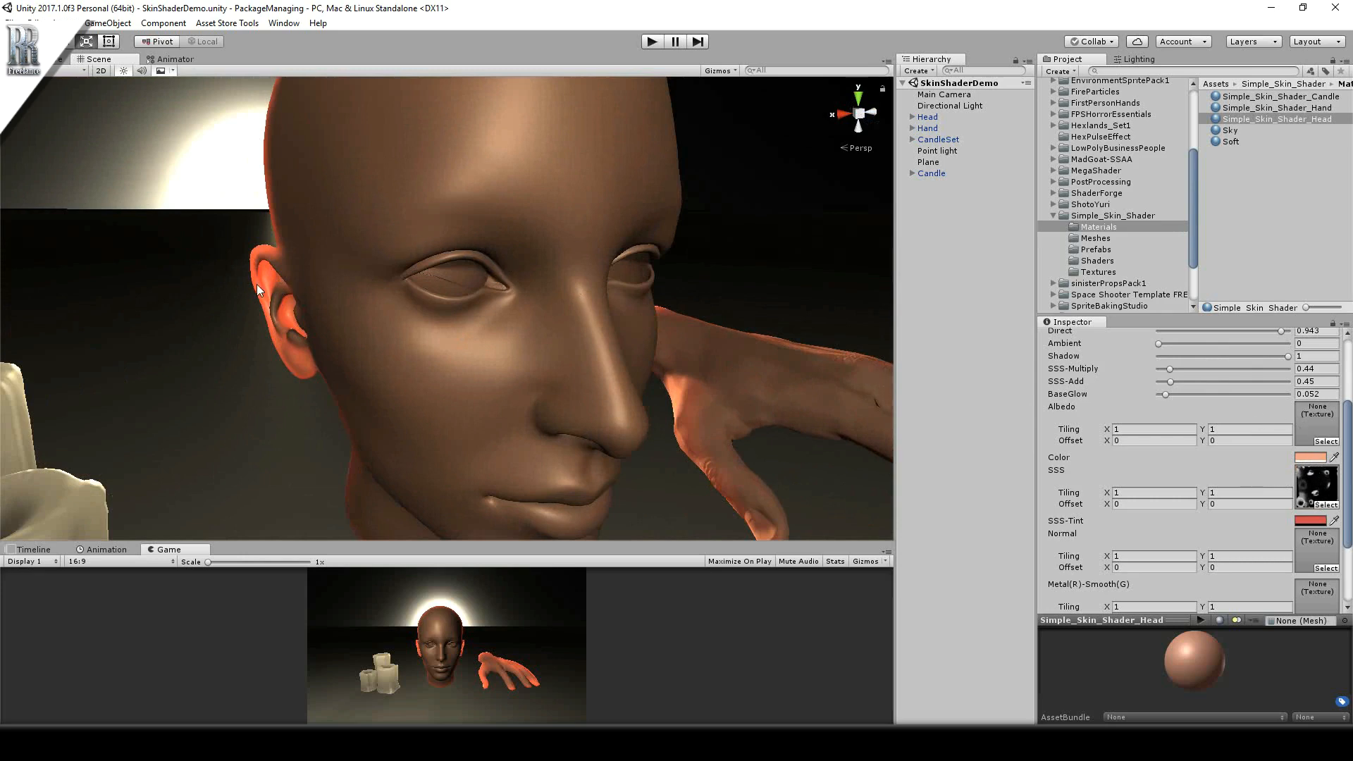
mouse_move(1316, 496)
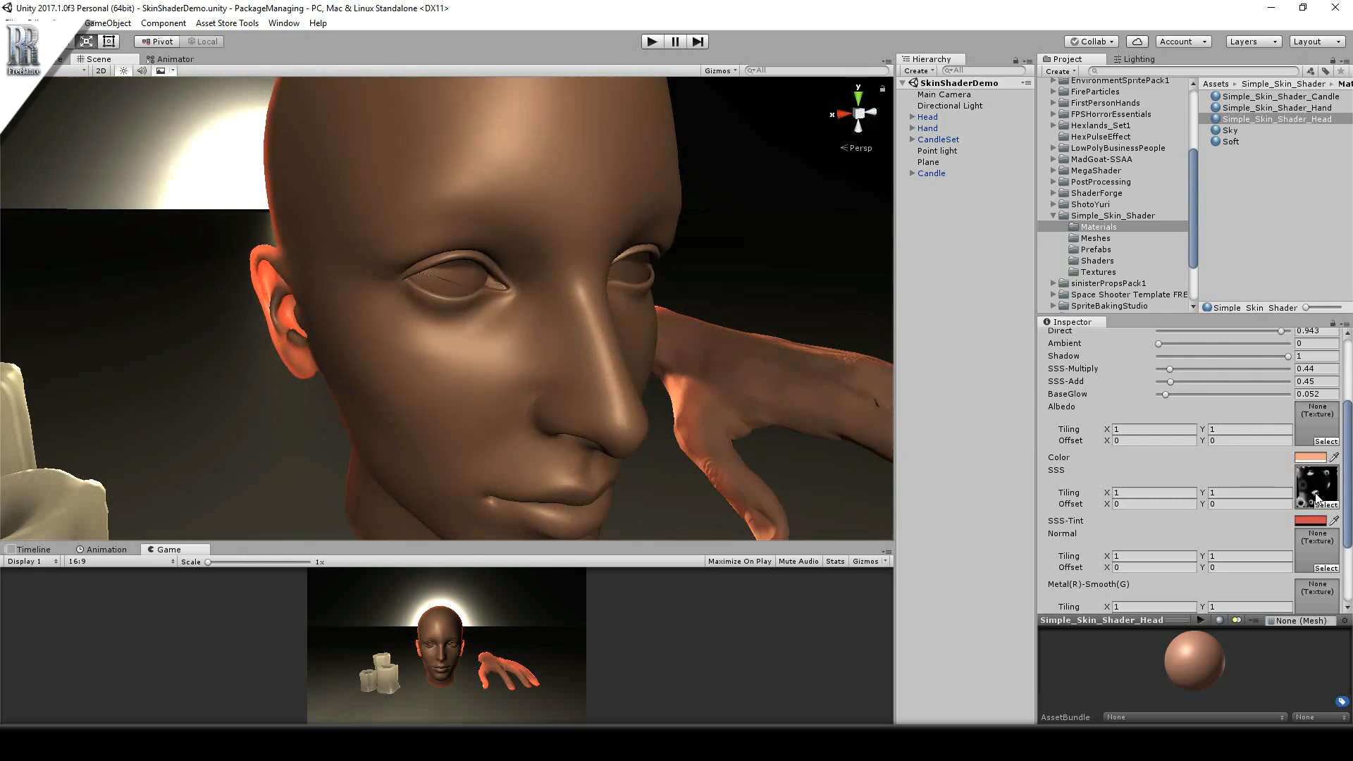
mouse_move(288, 351)
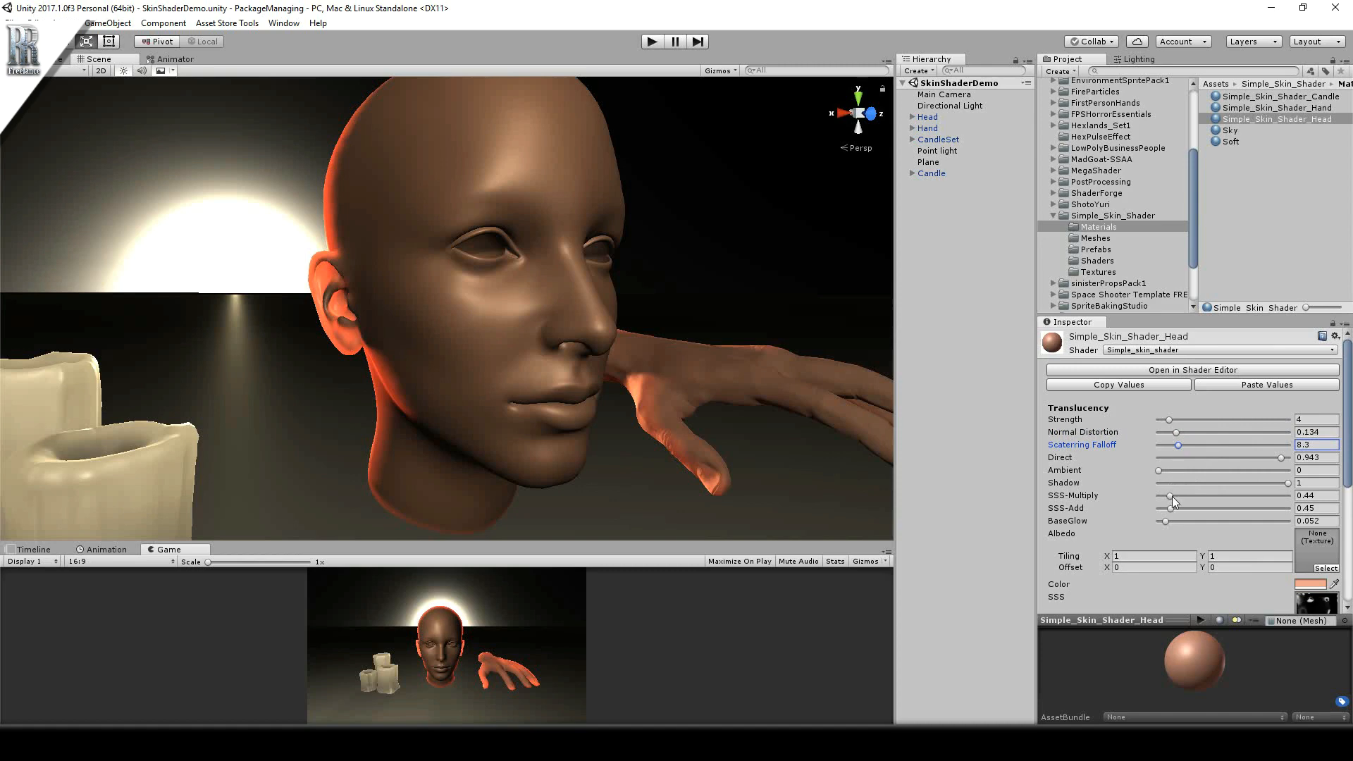
Set the head material's SSS-Multiply to 0.33, SSS-Add to 0.34 and BaseGlow to 0.188.
scroll("down", 3)
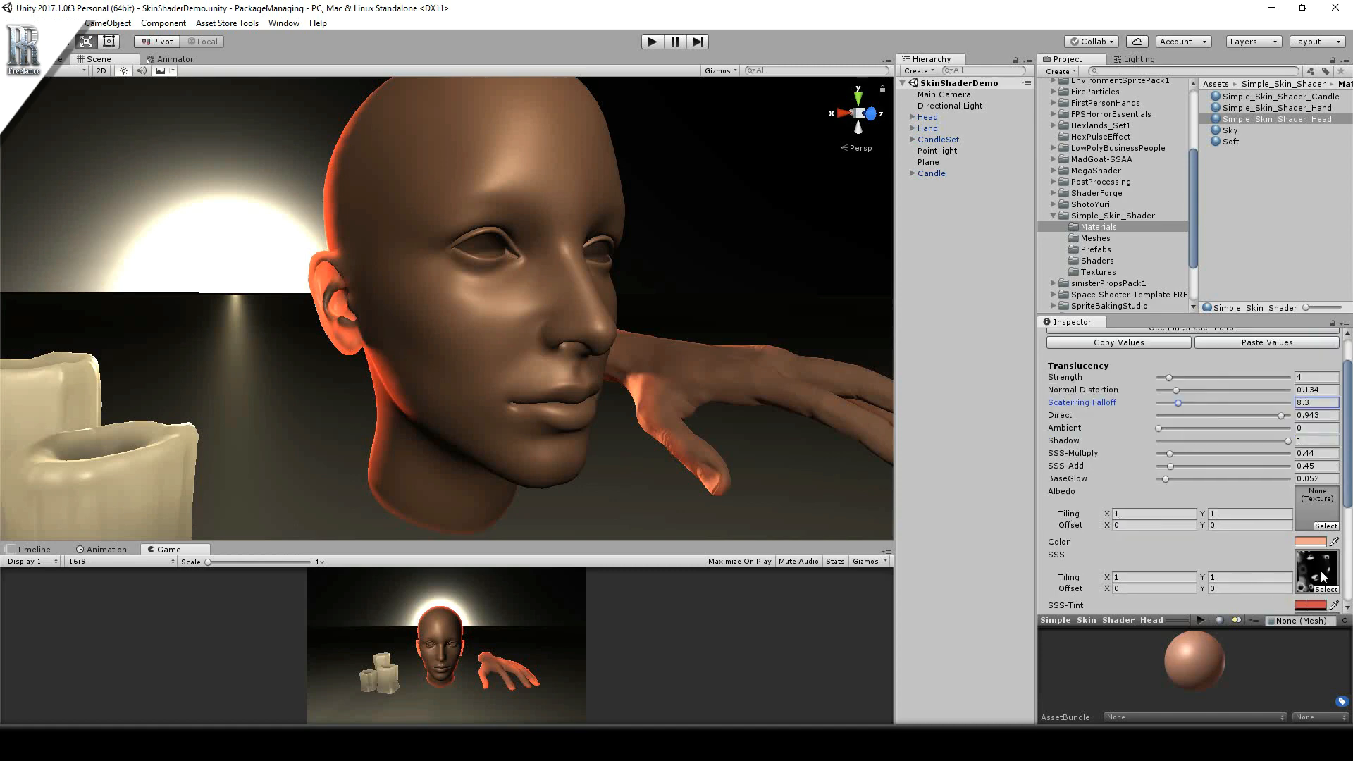
mouse_move(1170, 460)
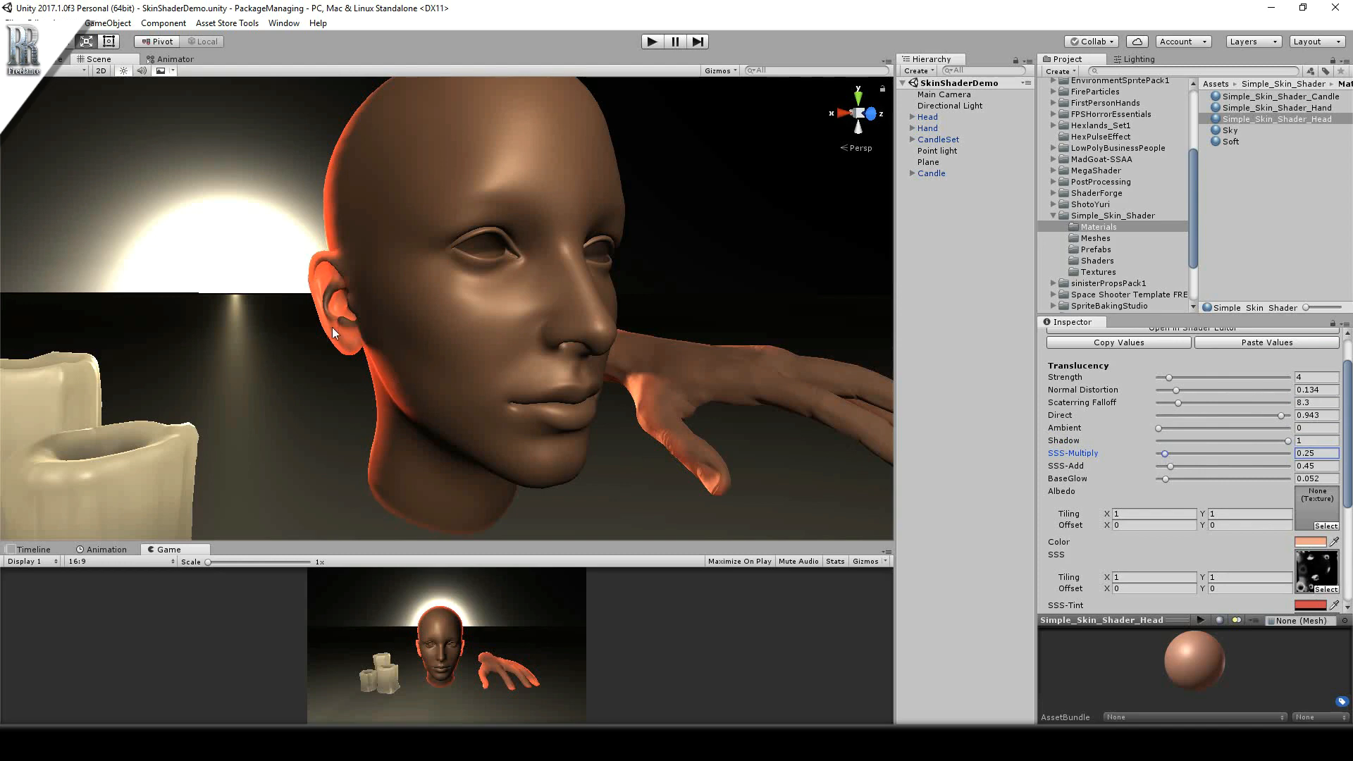
mouse_move(1165, 456)
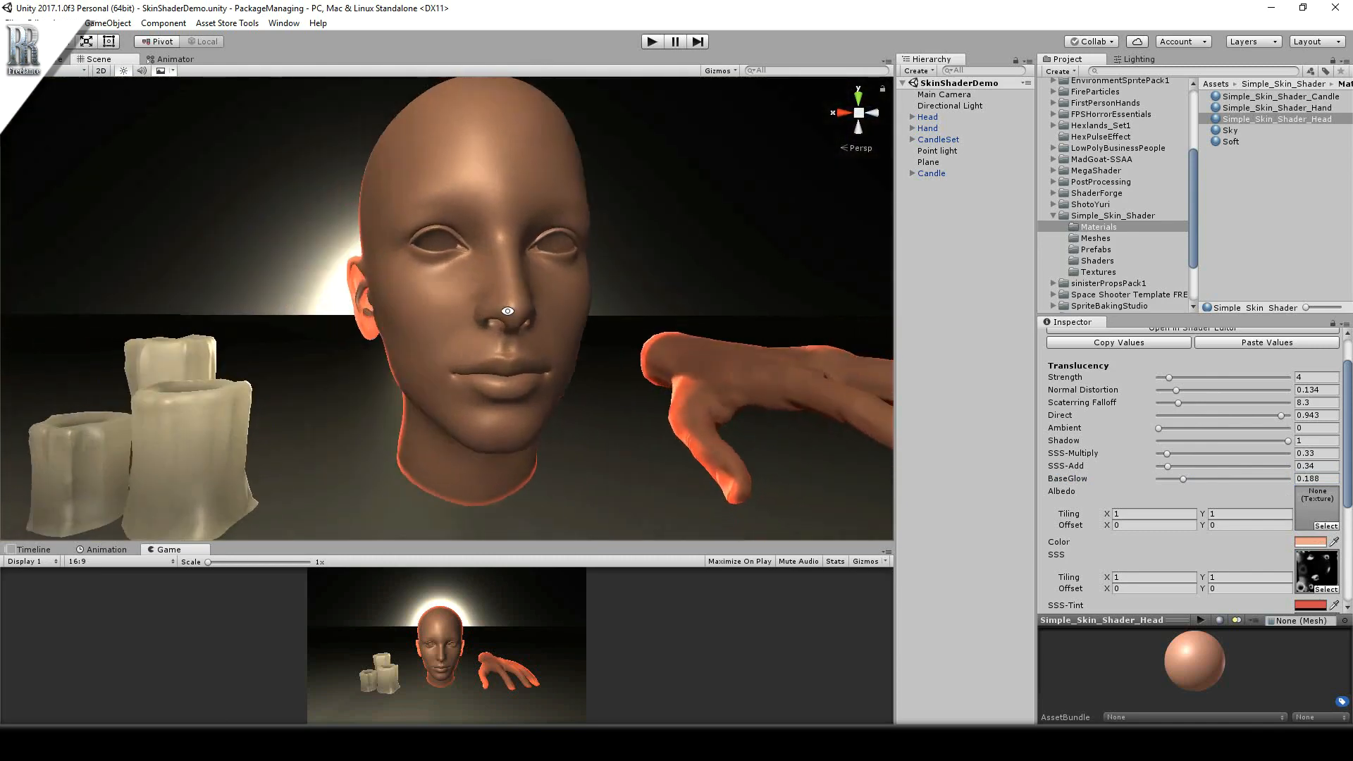
Select the Directional Light and reposition it beside the candles so light comes from the left.
left_click(950, 106)
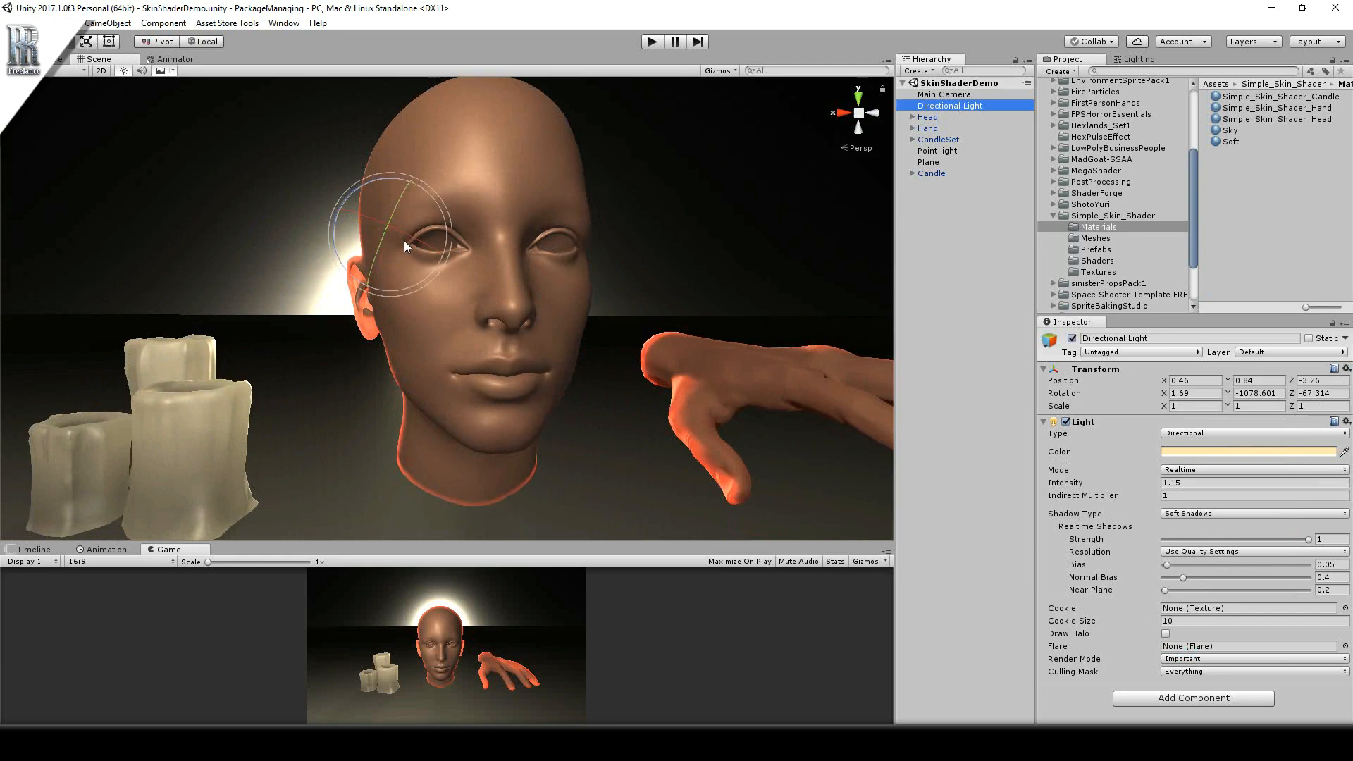
mouse_move(1224, 393)
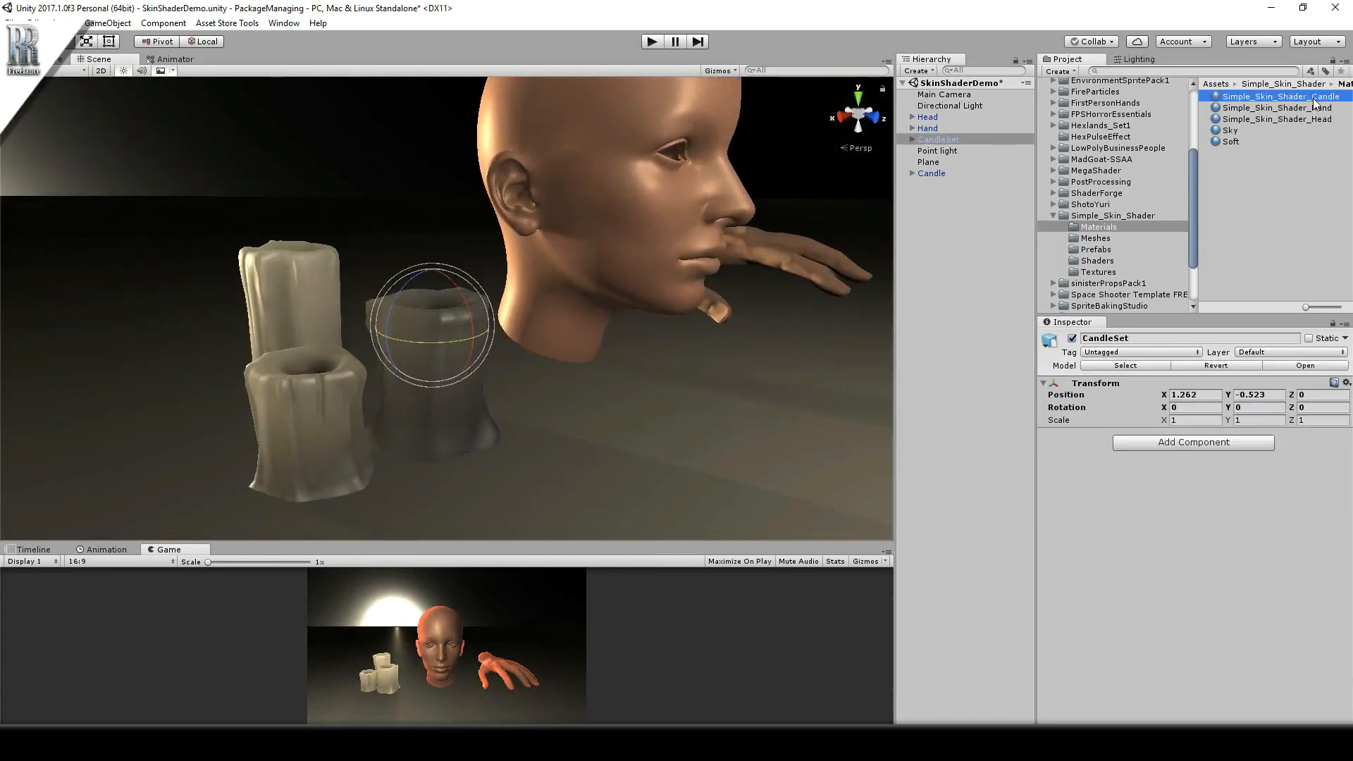
Select Simple_Skin_Shader_Candle and raise its Strength, Normal Distortion, Scattering Falloff and Ambient.
left_click(1277, 96)
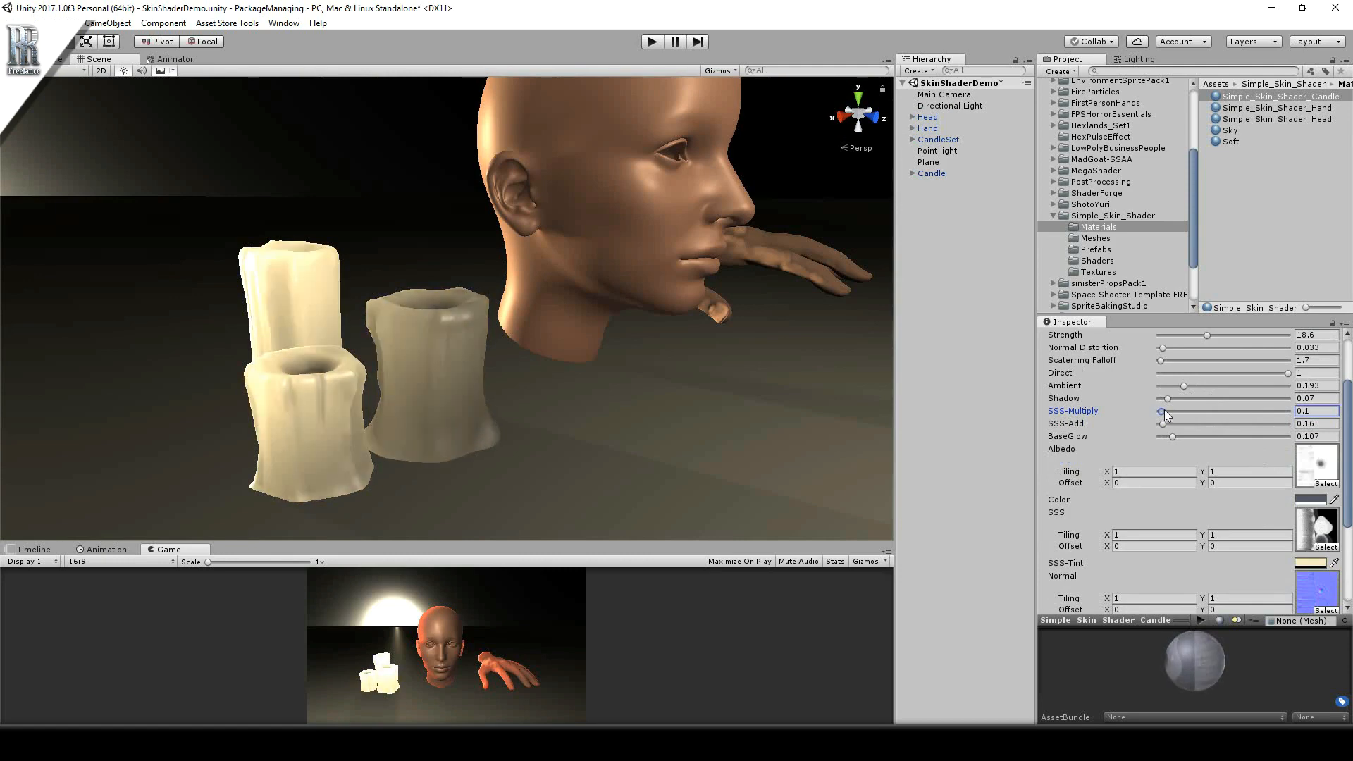
scroll("up", 3)
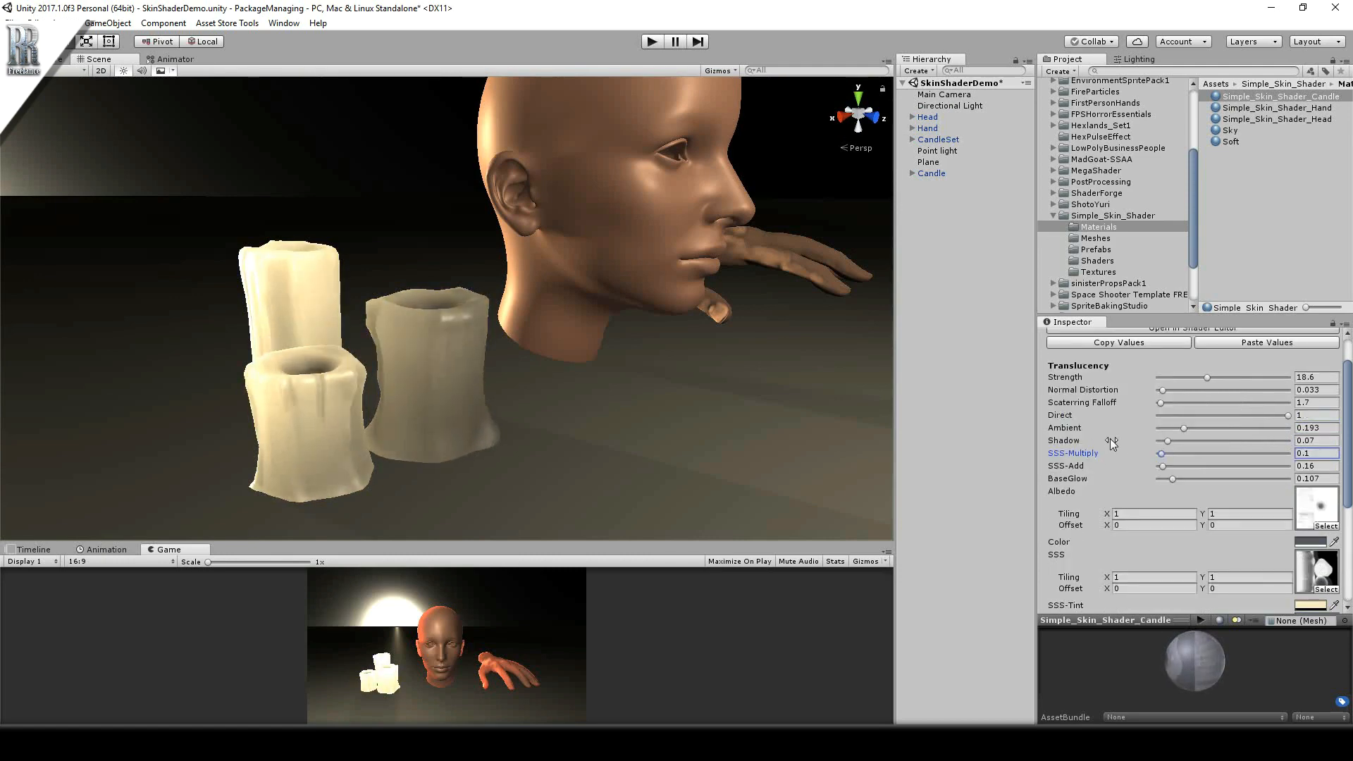
mouse_move(1159, 393)
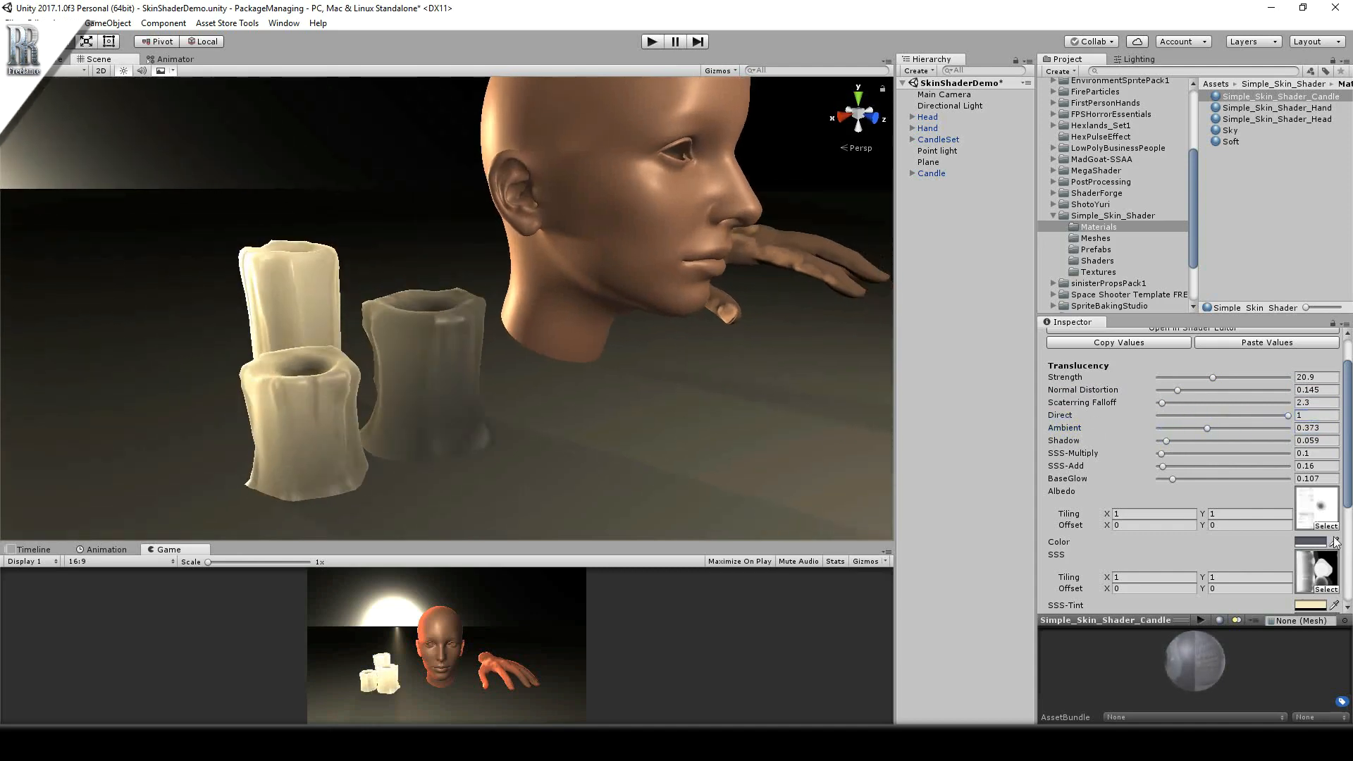
Give the candle material a brighter, warmer off-white base colour.
left_click(1310, 541)
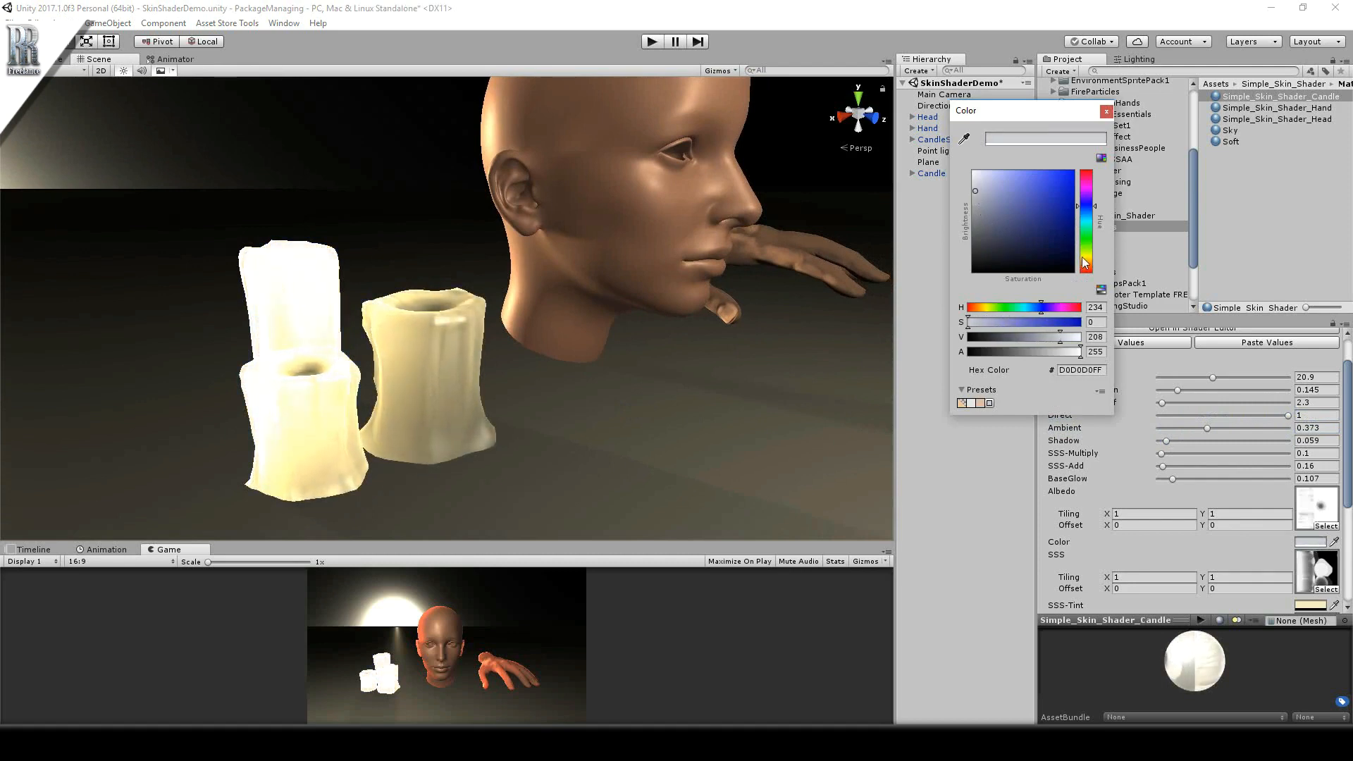
left_click(987, 195)
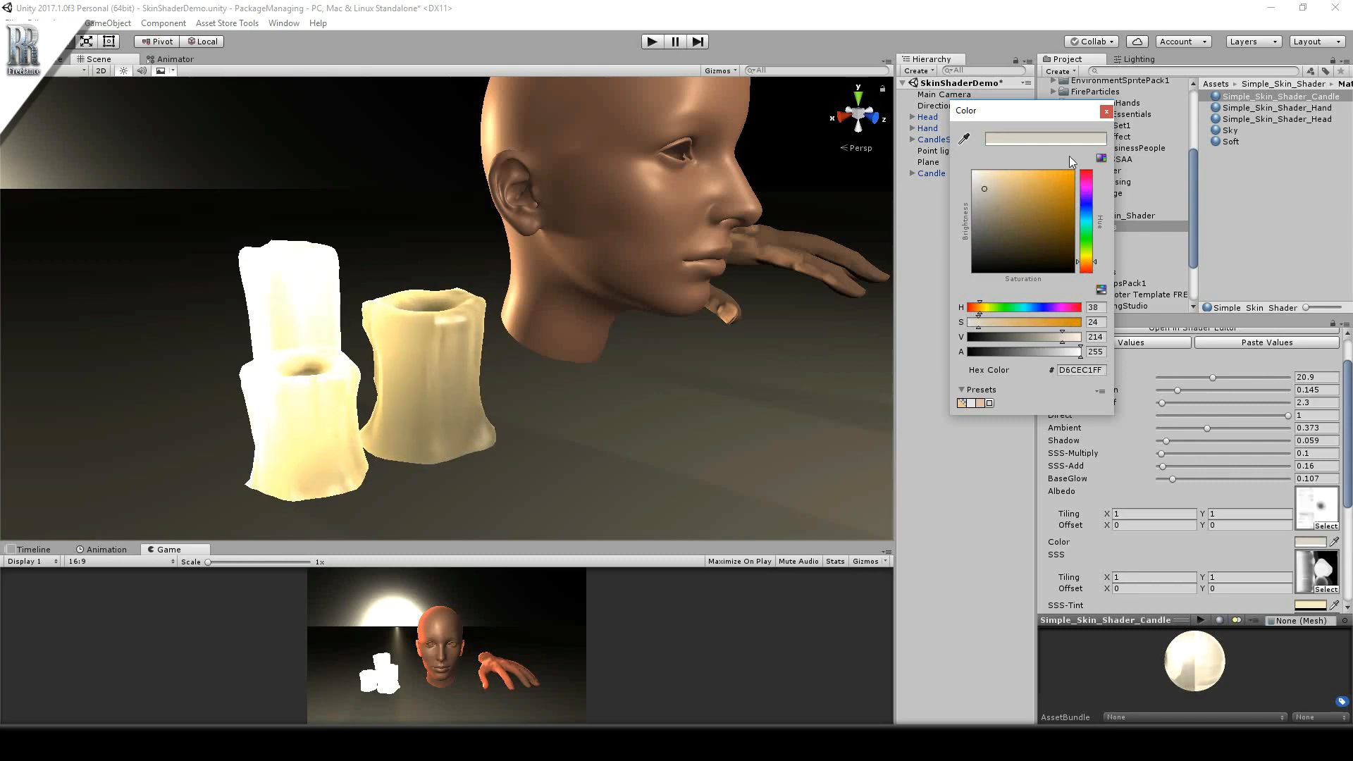
left_click(1104, 110)
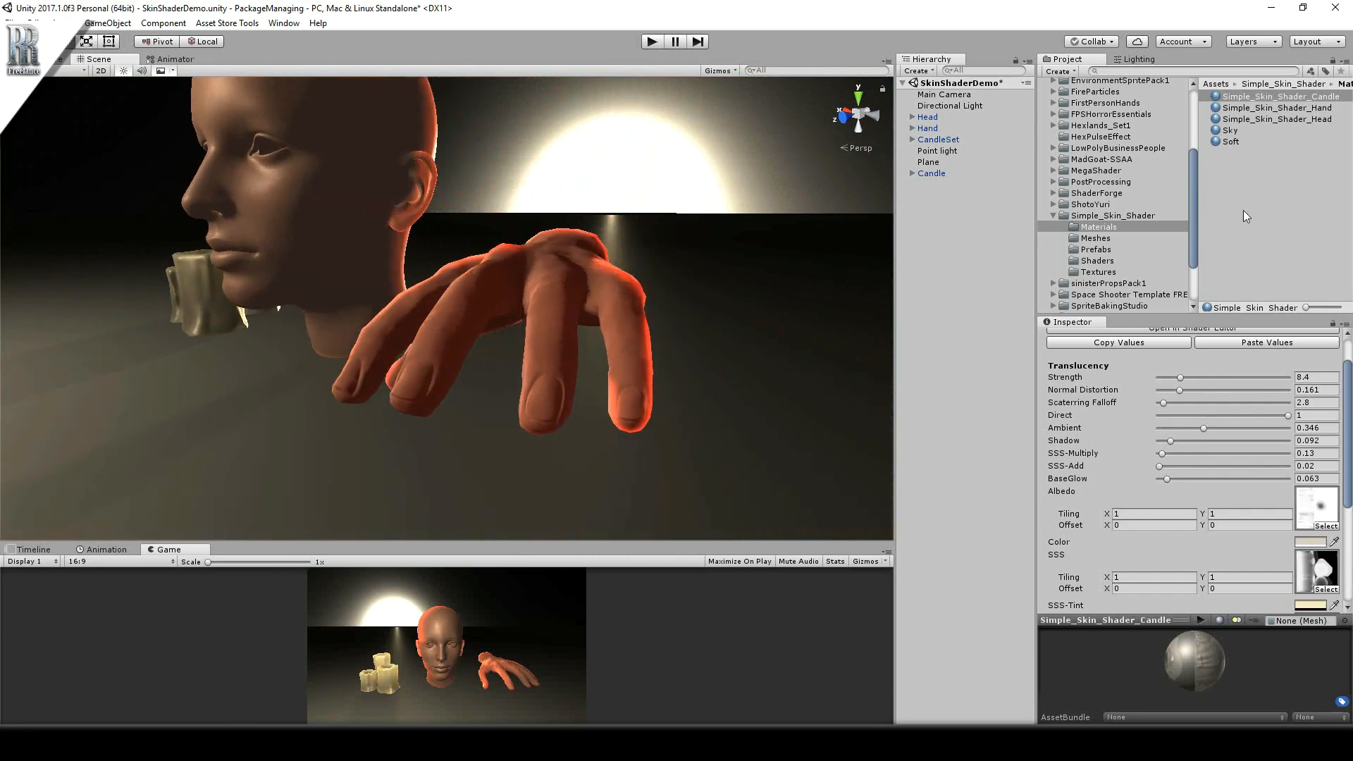
Set Simple_Skin_Shader_Hand's base colour to pure white FFFFFF, then select the Hand object.
left_click(1281, 107)
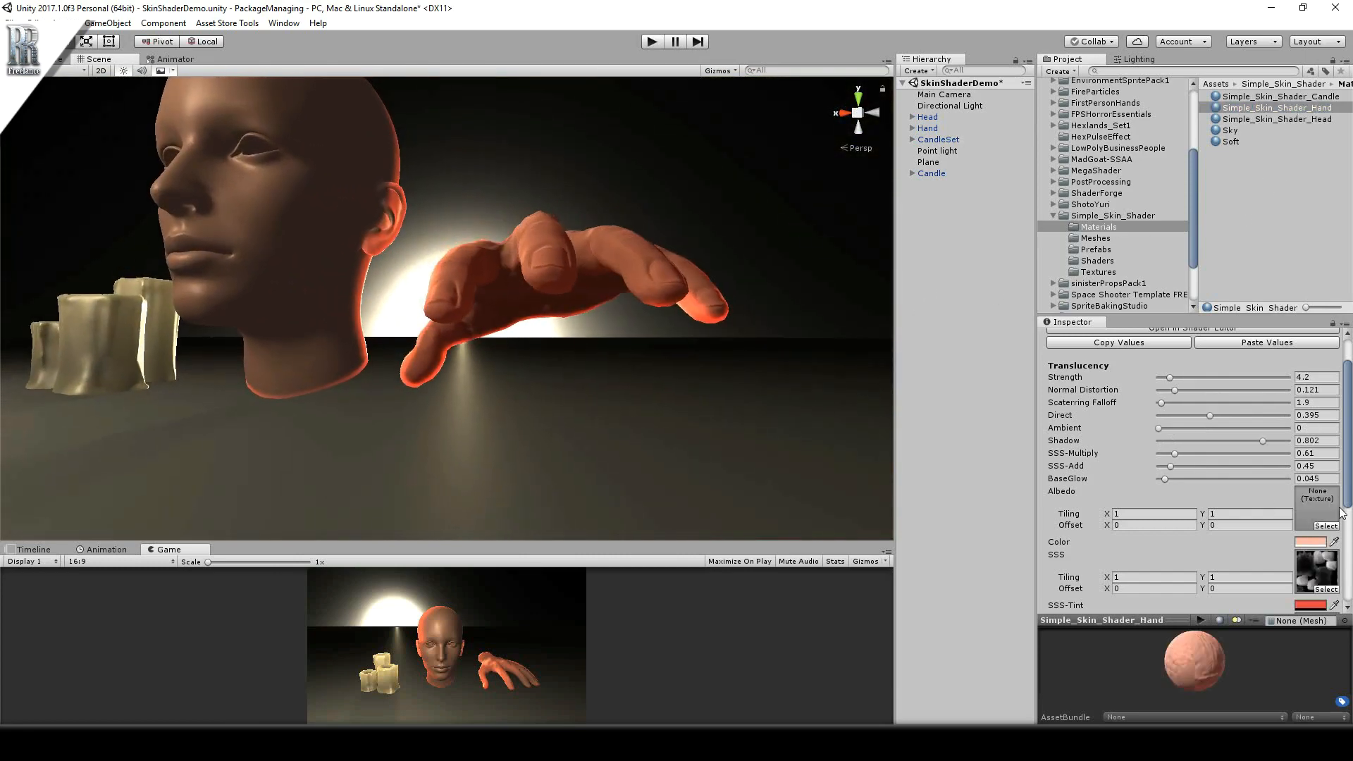
left_click(1308, 541)
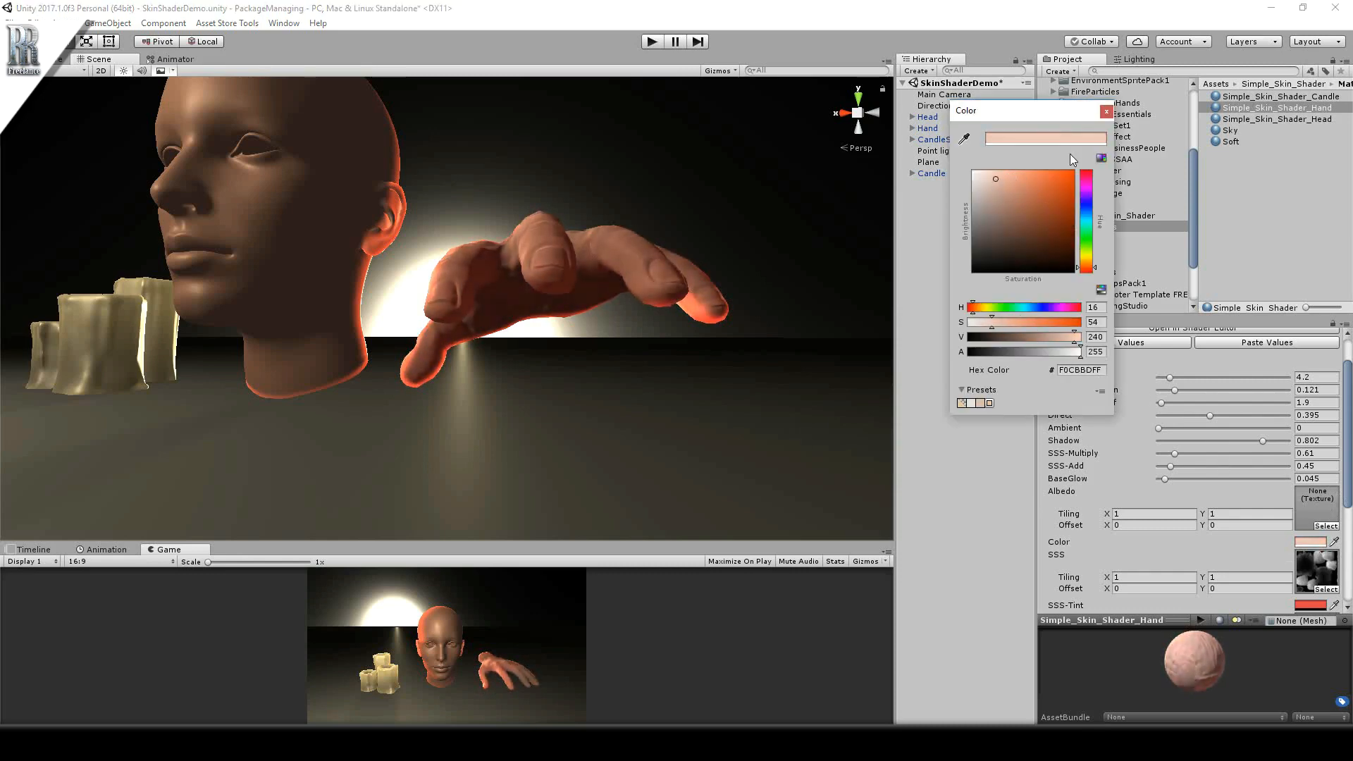
left_click(1105, 113)
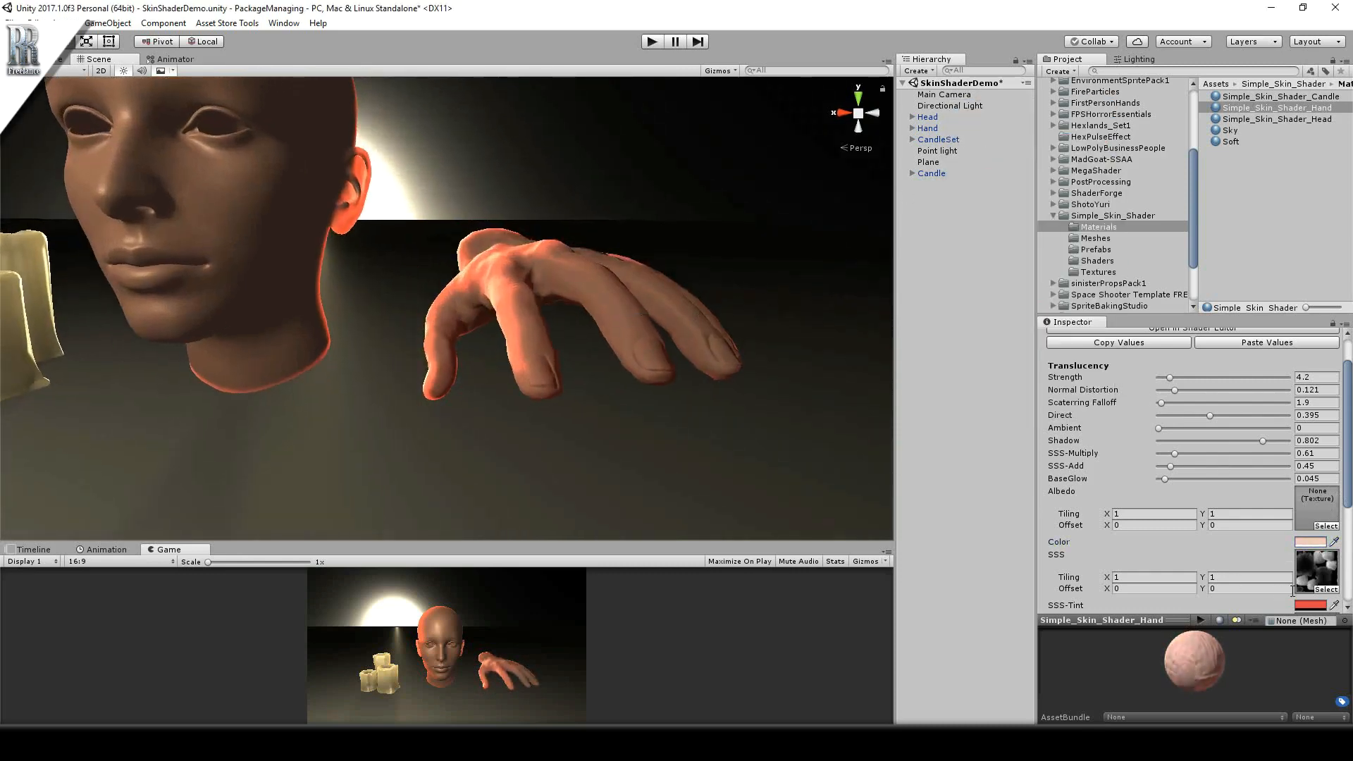
left_click(1309, 541)
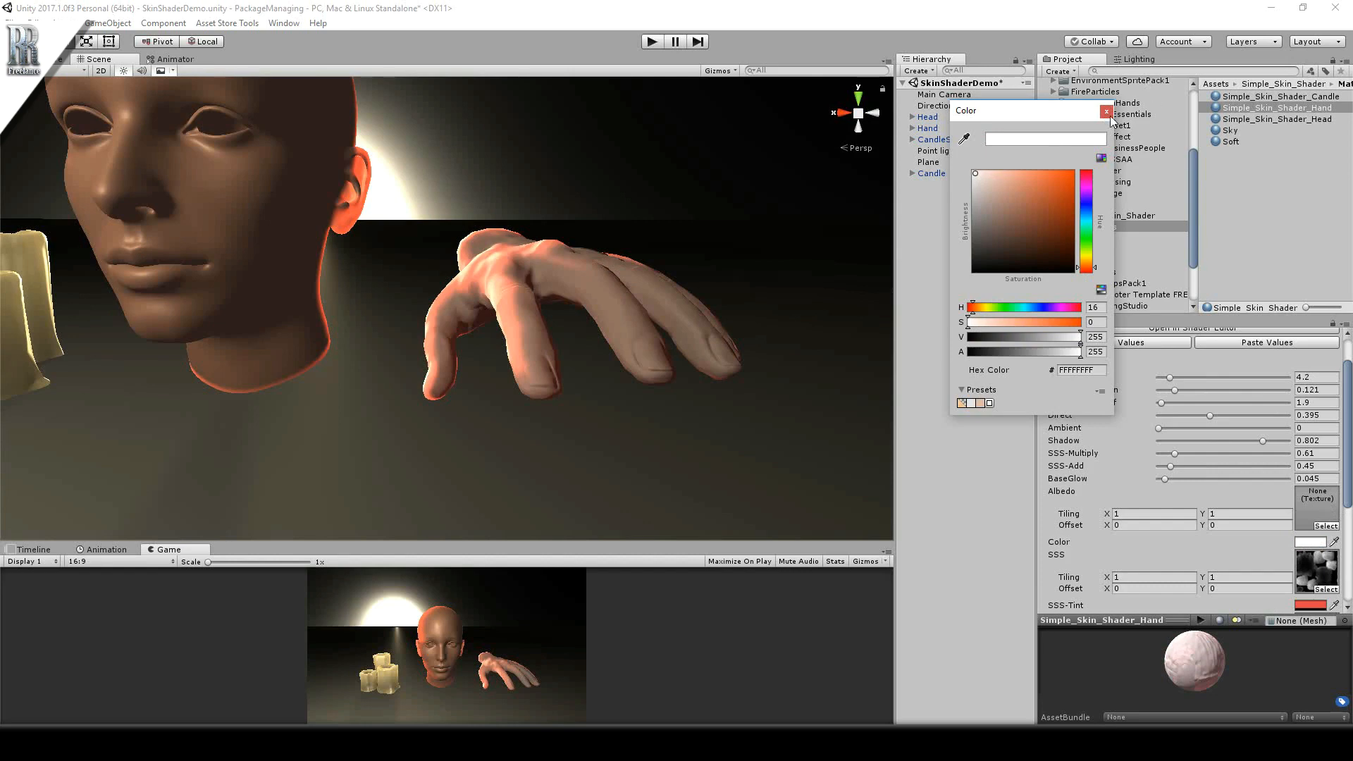
left_click(977, 182)
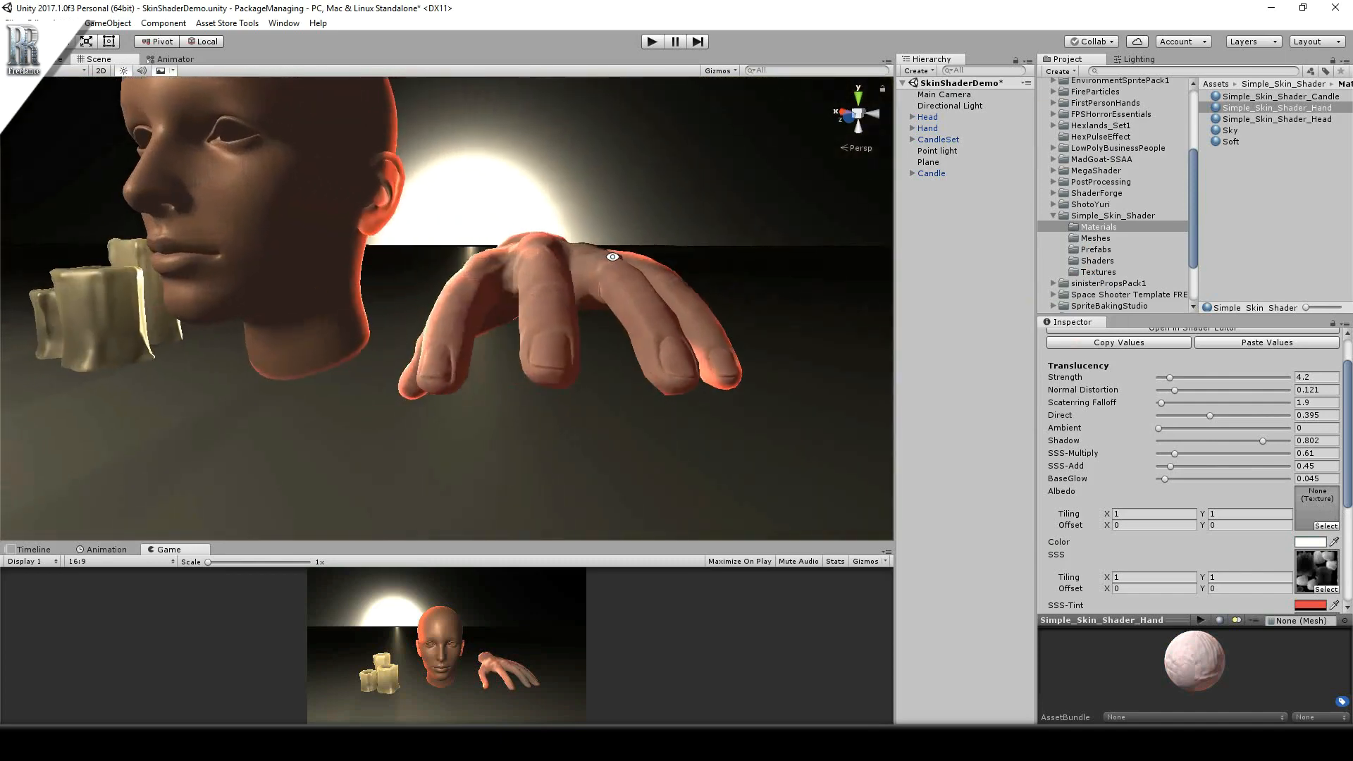
left_click(927, 128)
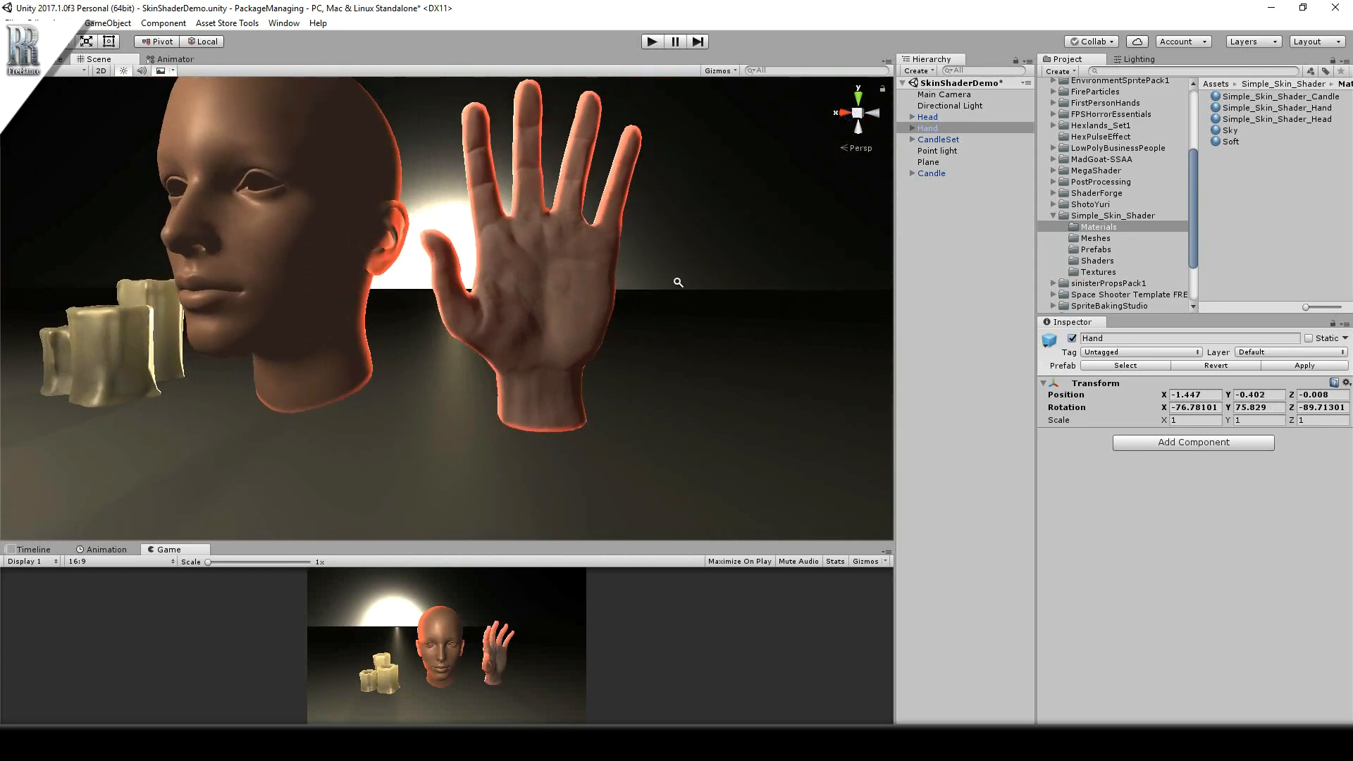
Give the hand material Strength 12.1, Scattering Falloff 2.7, Direct 0.618, SSS-Multiply 1.07 and BaseGlow 0.
left_click(1277, 107)
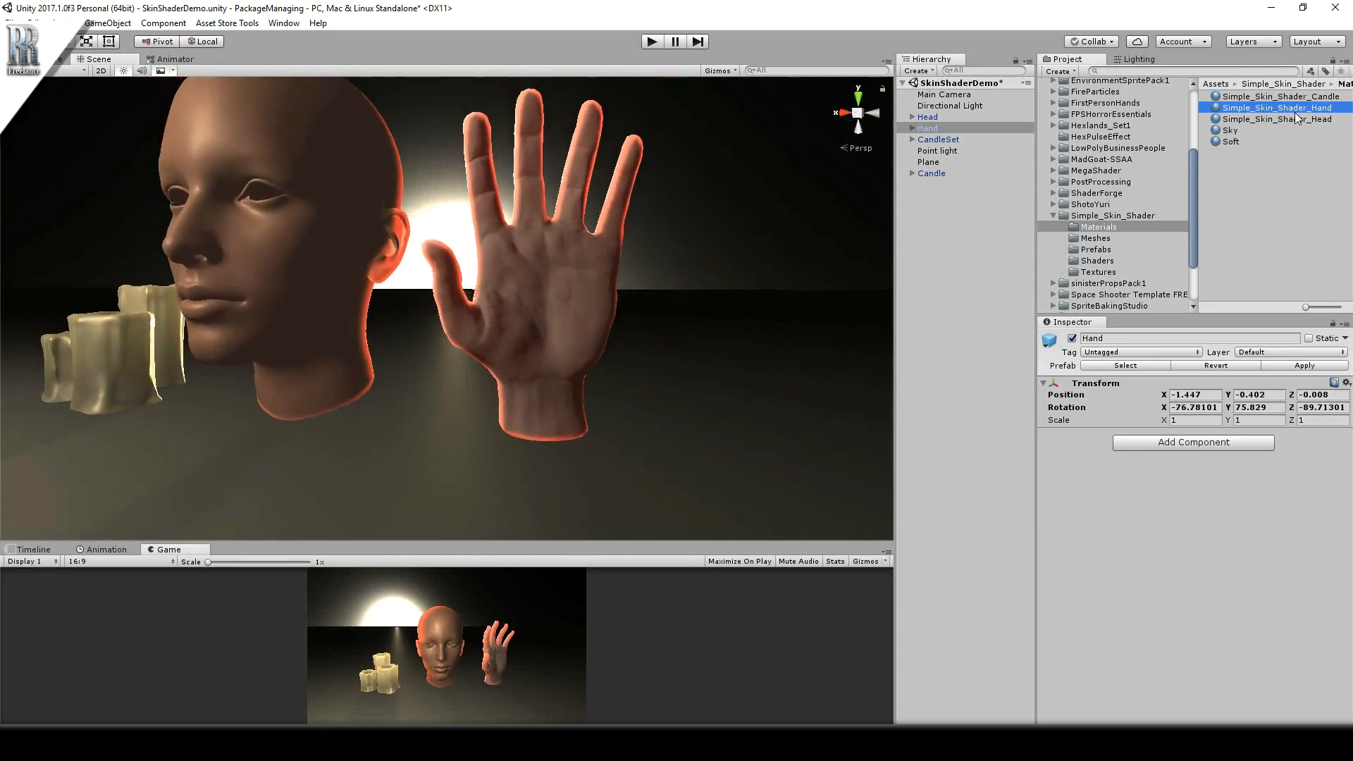
left_click(1277, 107)
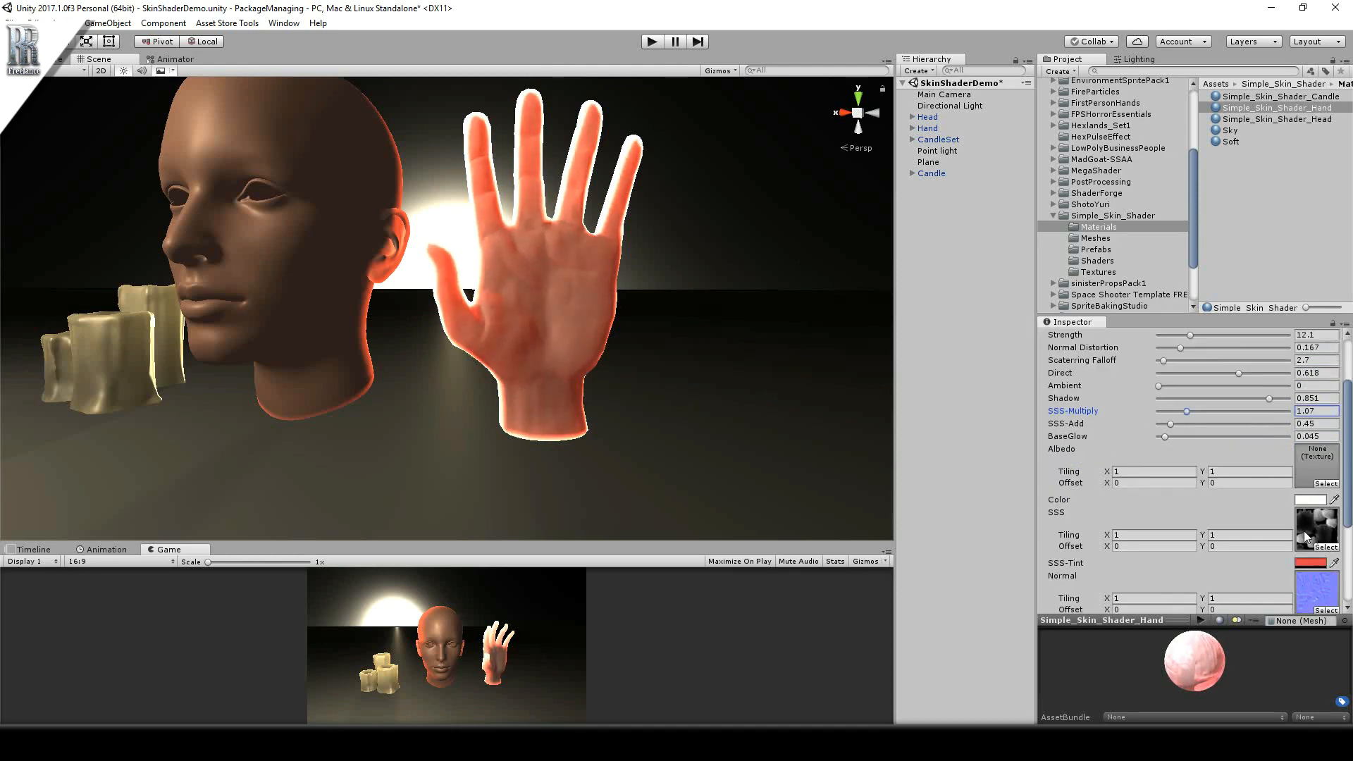
mouse_move(1312, 536)
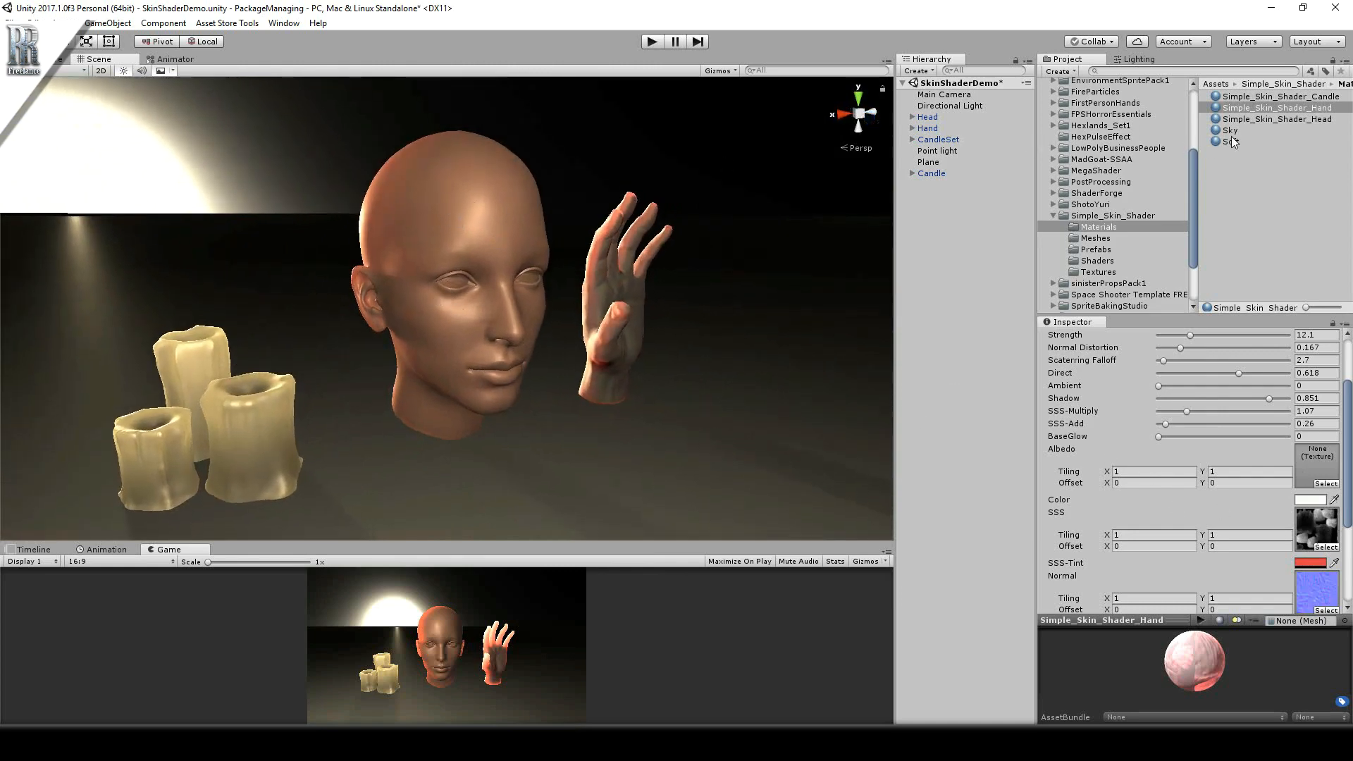
Search 'head' for an albedo texture, leave none, pale the colour and assign Head_Thickness as SSS texture.
left_click(1274, 118)
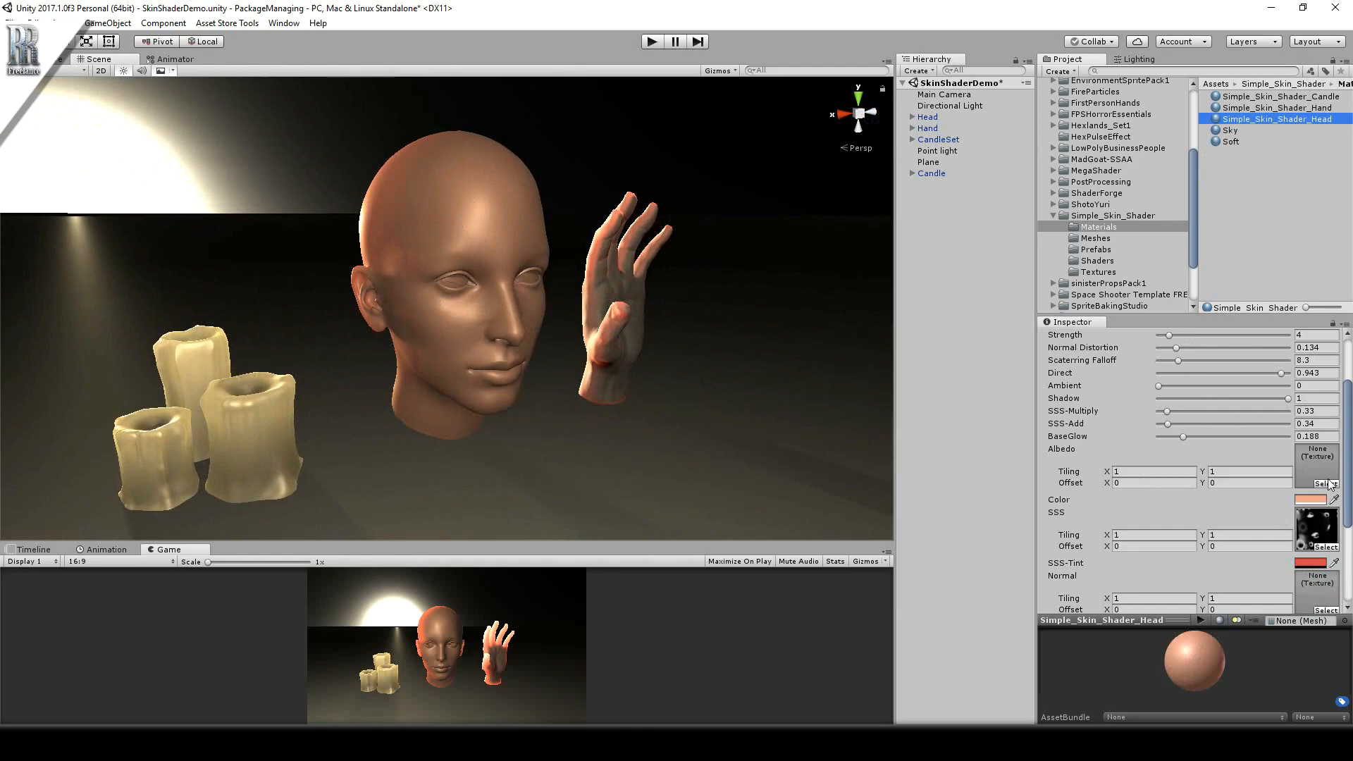
left_click(1316, 483)
type("s")
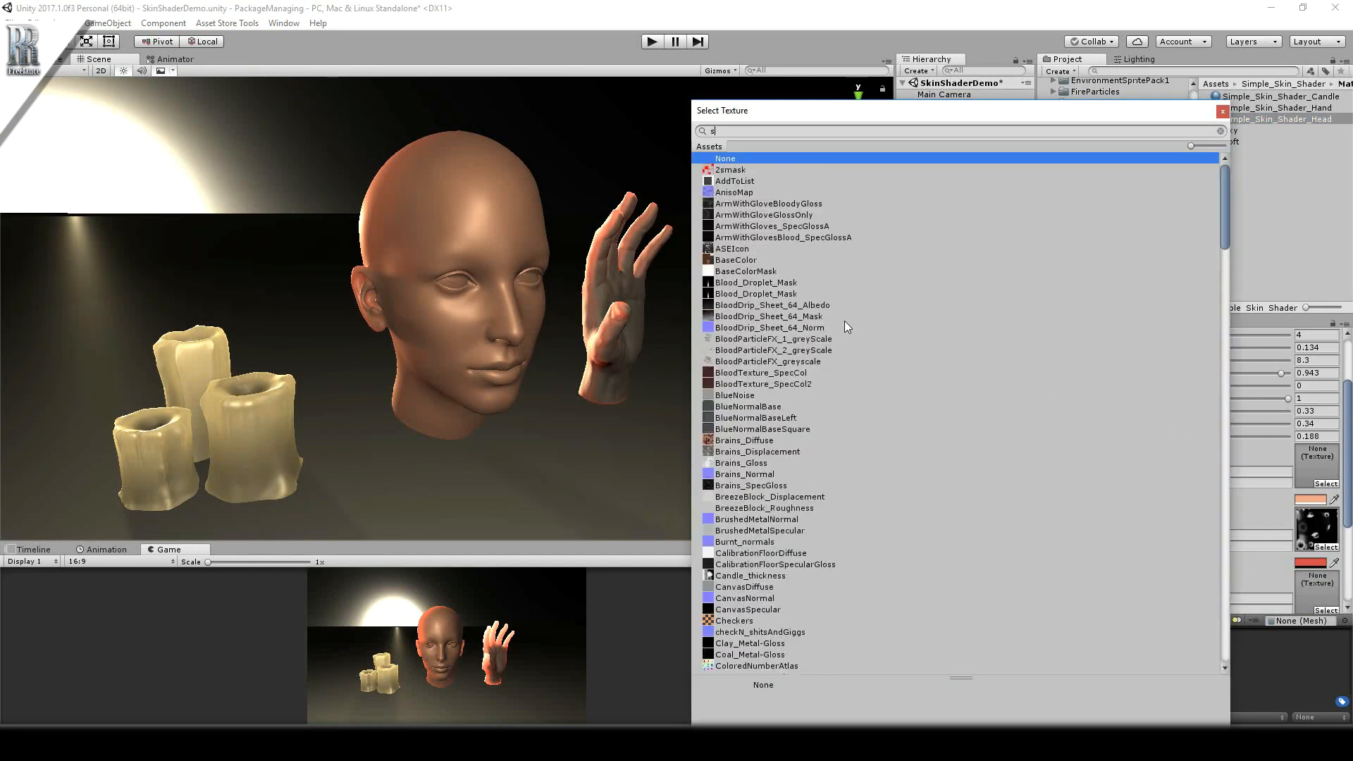
type("head")
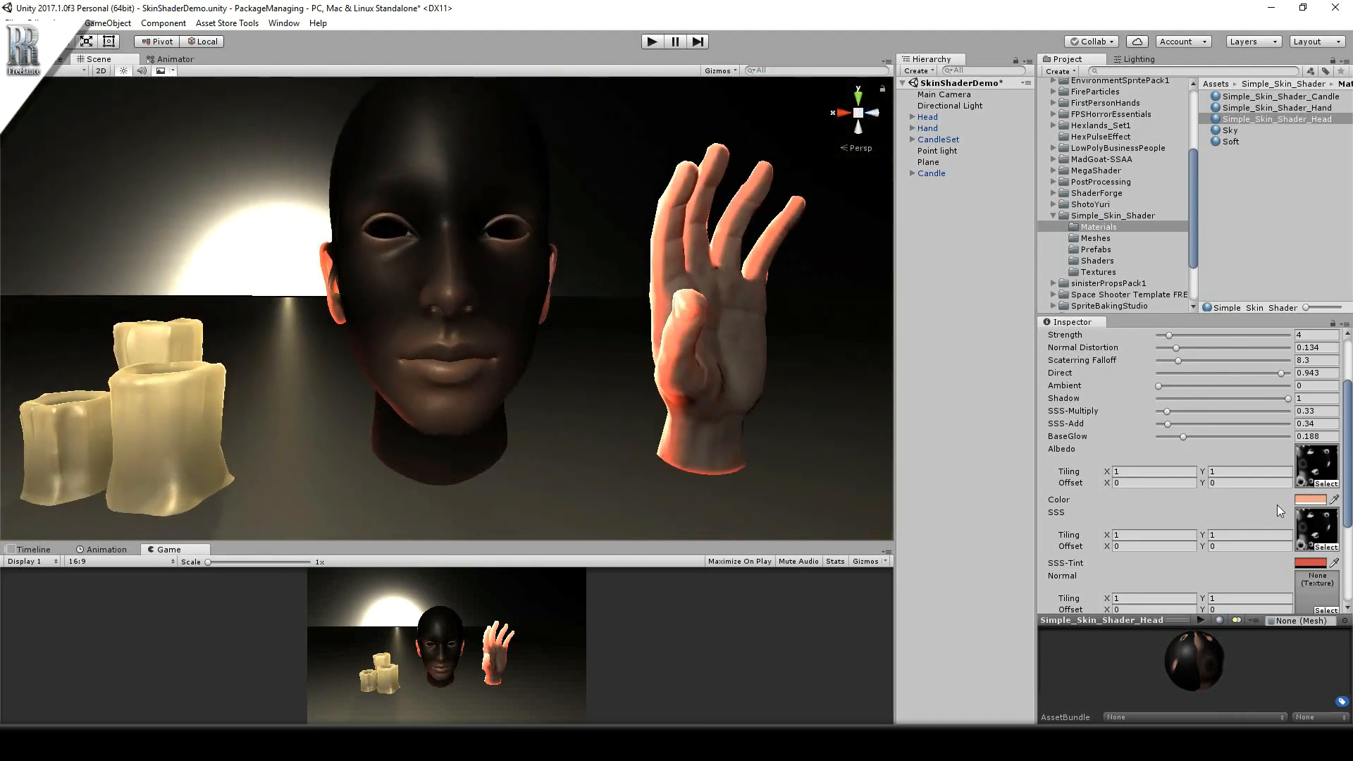
left_click(1312, 499)
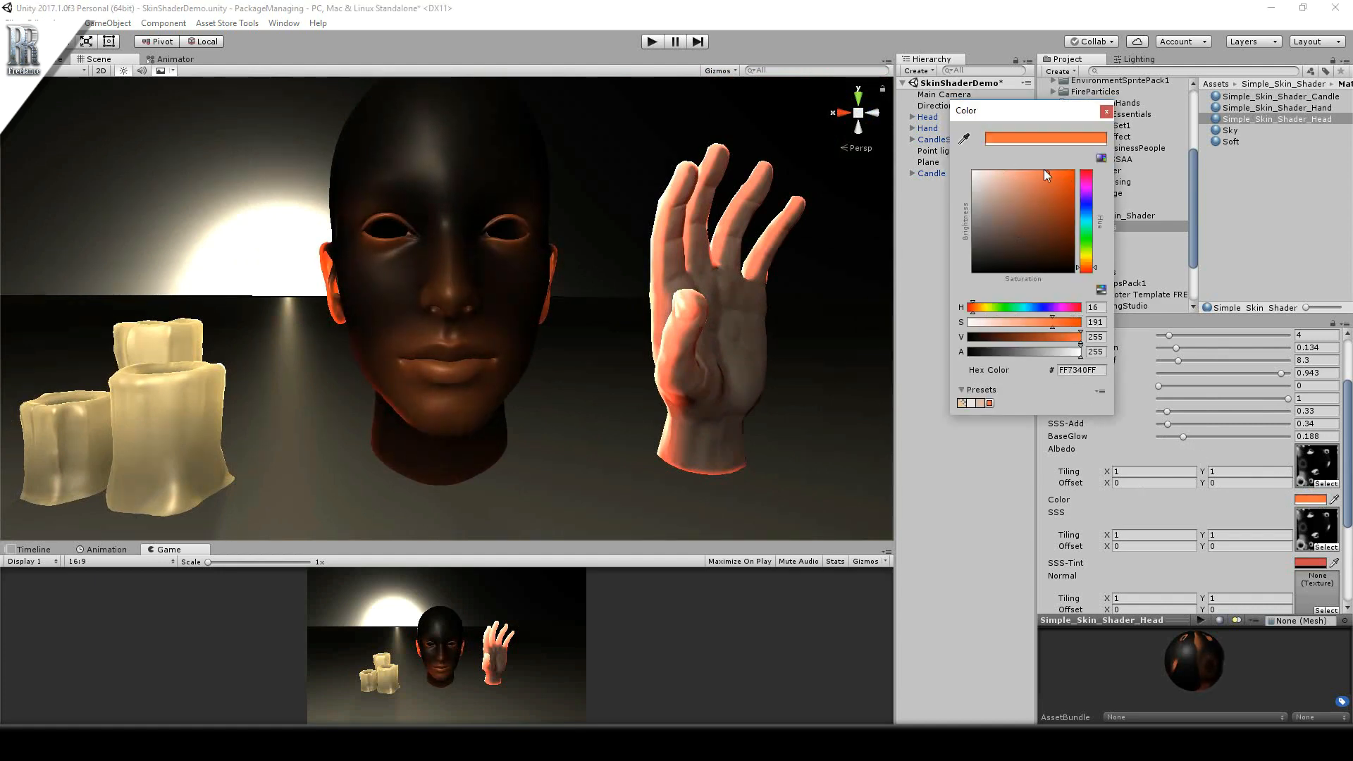
left_click(992, 178)
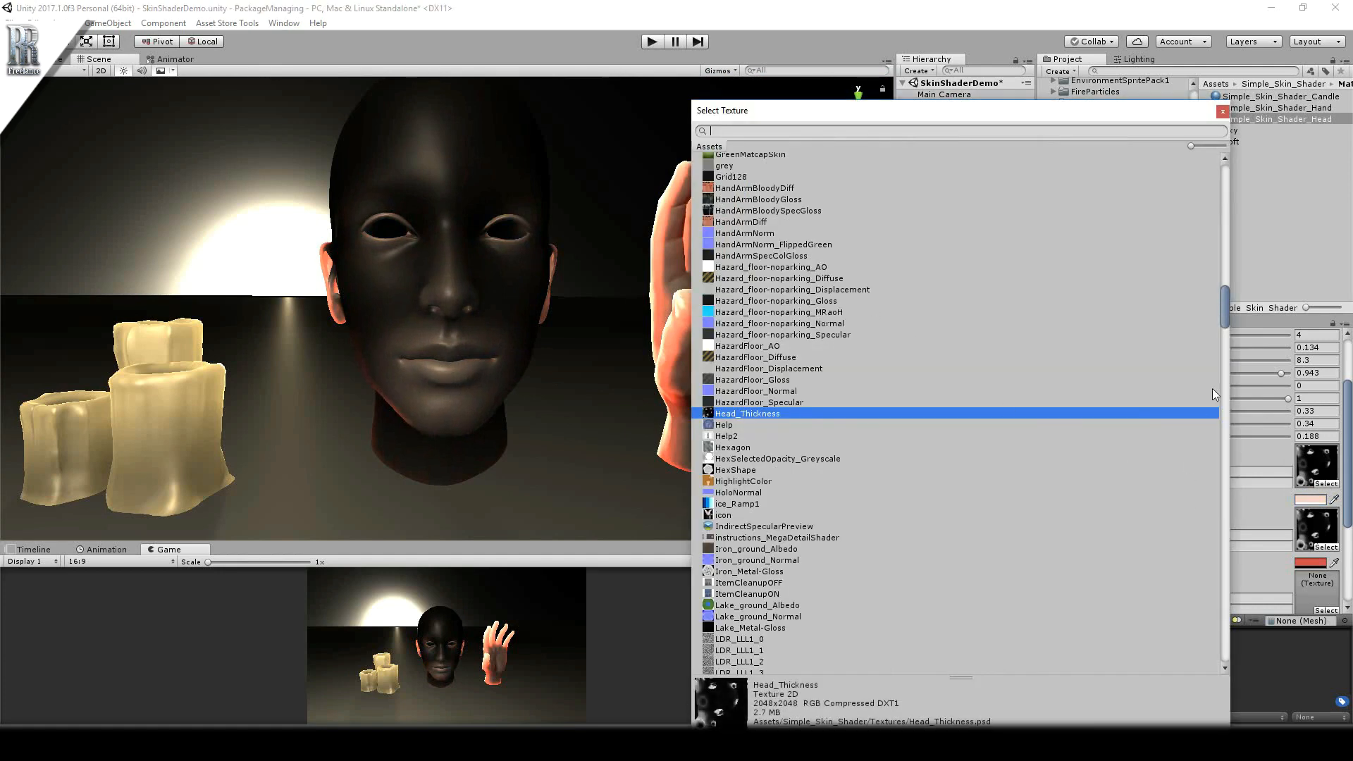
scroll("up", 3)
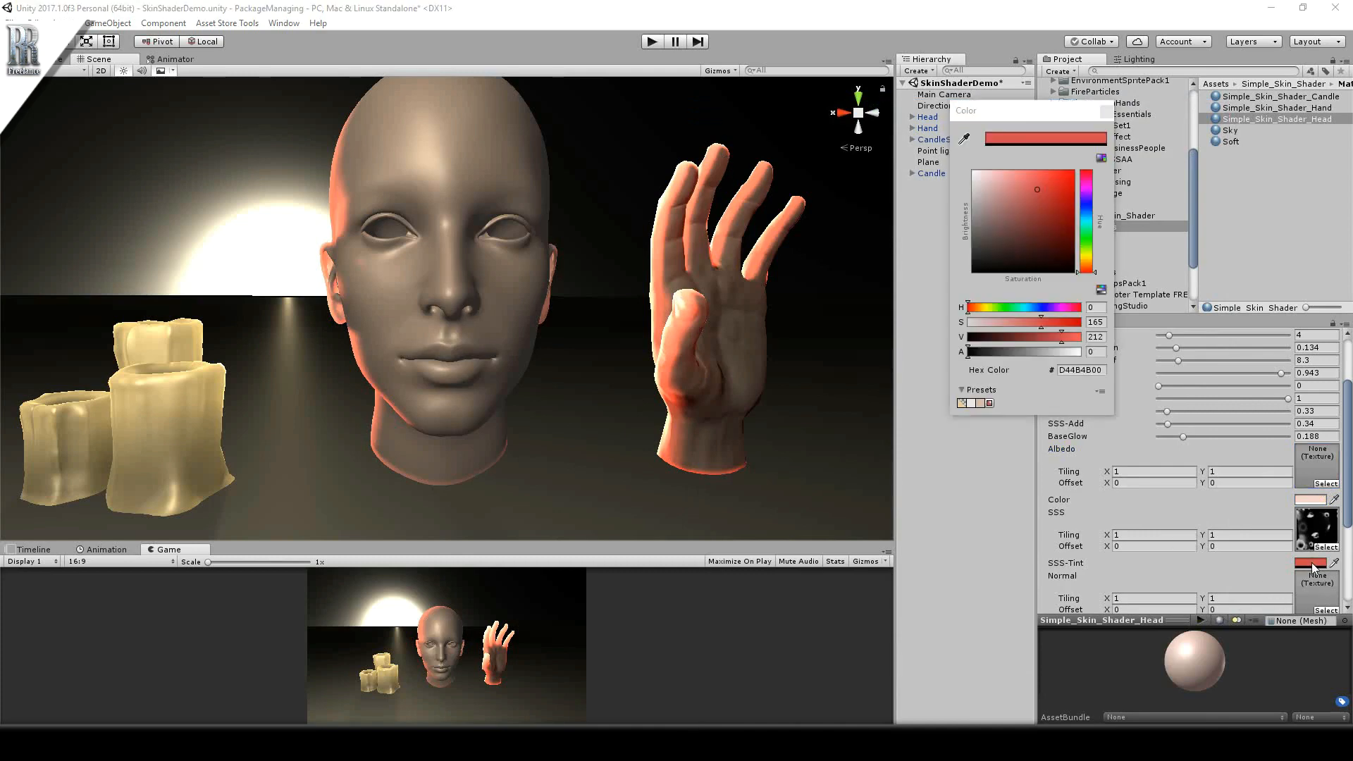
mouse_move(1105, 111)
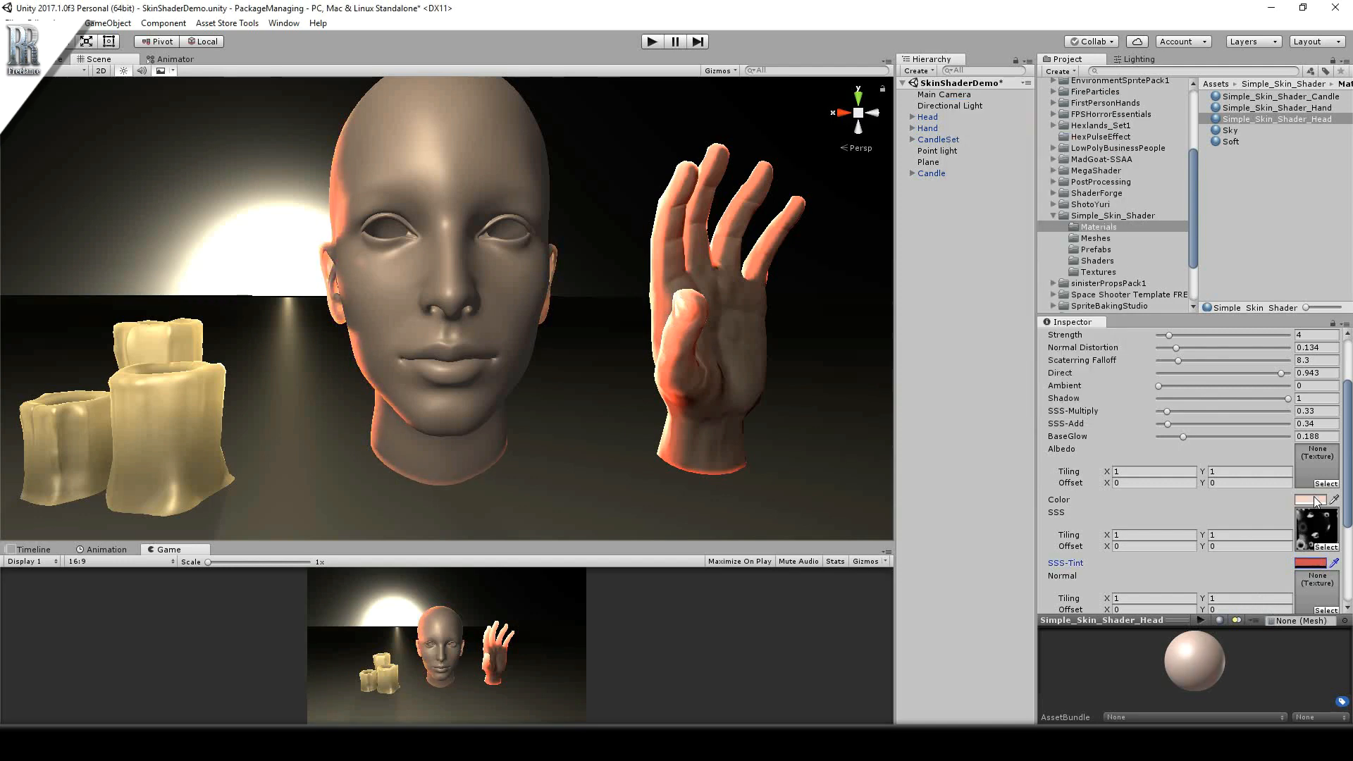
Try a bright green base colour and purple/lighter SSS tints on the head material.
left_click(1312, 499)
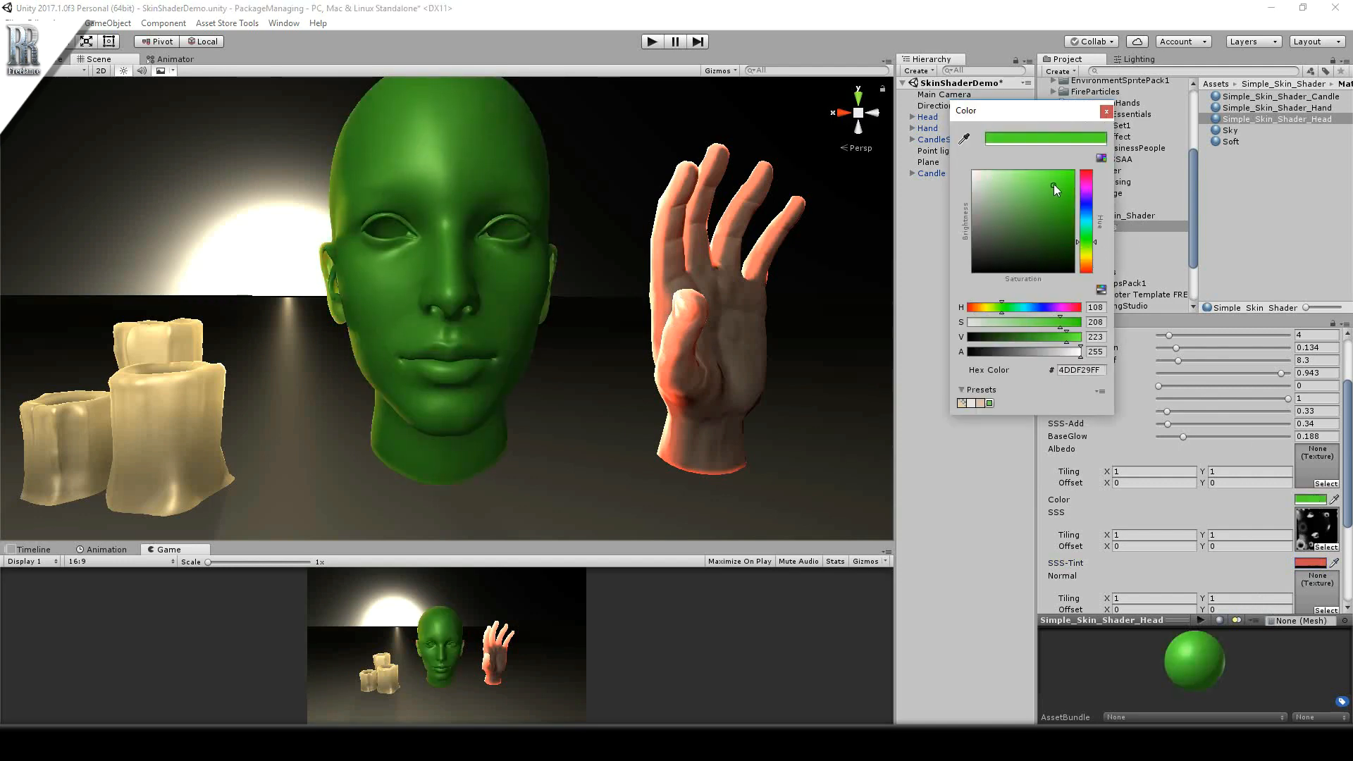
left_click(1105, 110)
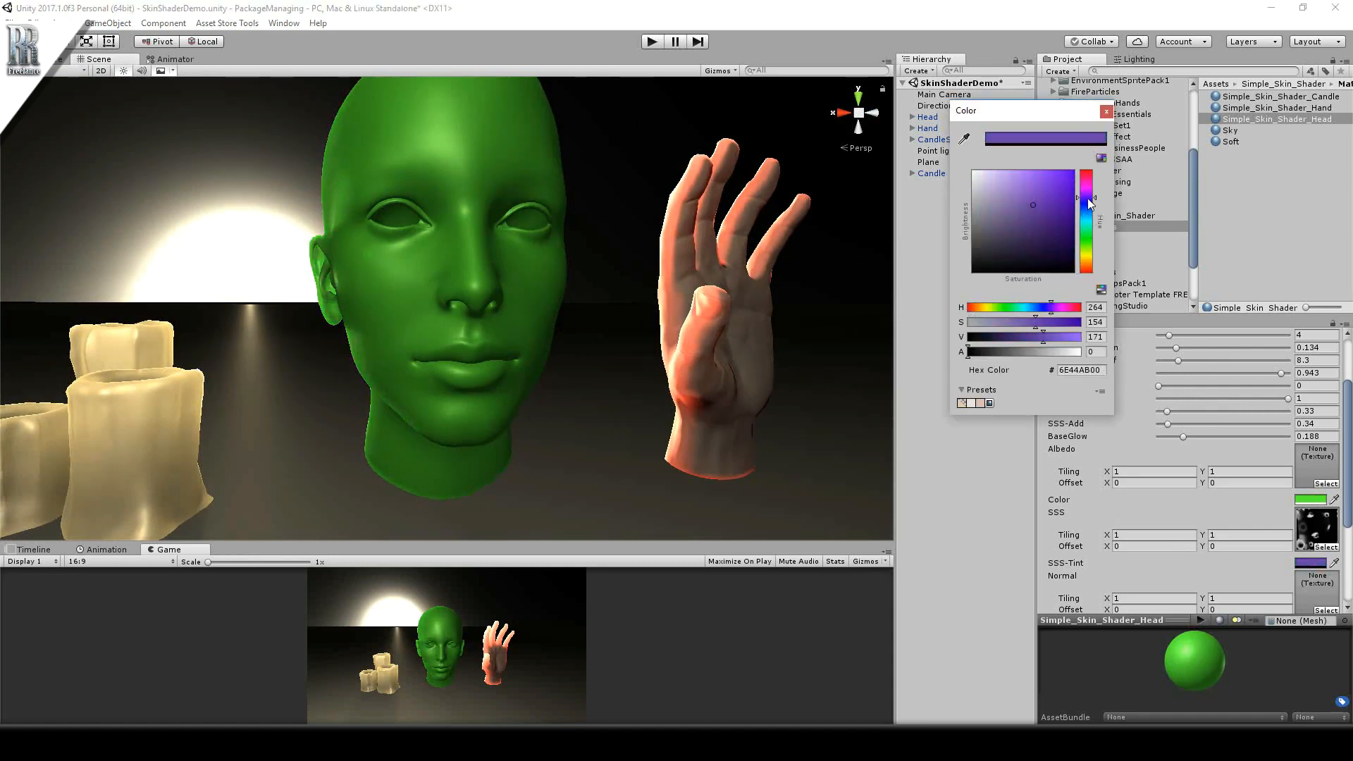
left_click(1085, 174)
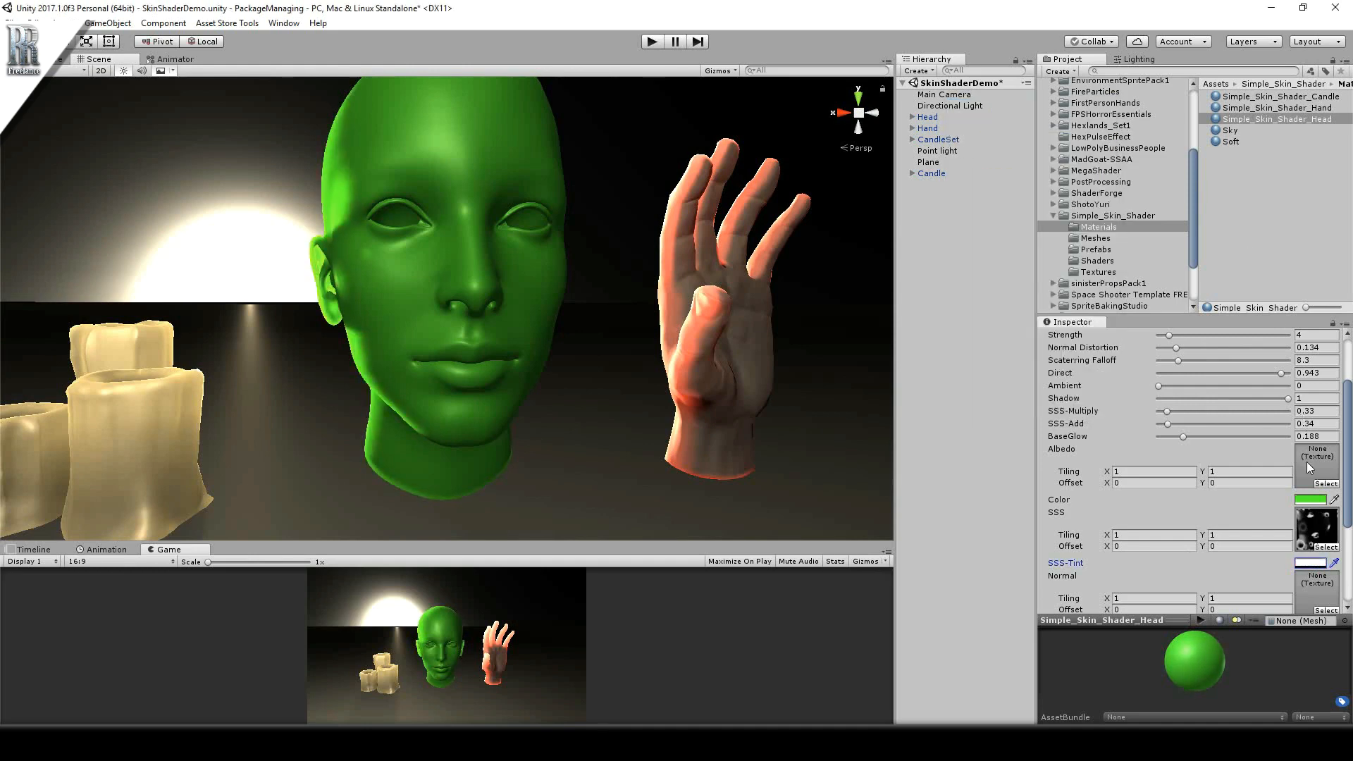
left_click(1312, 499)
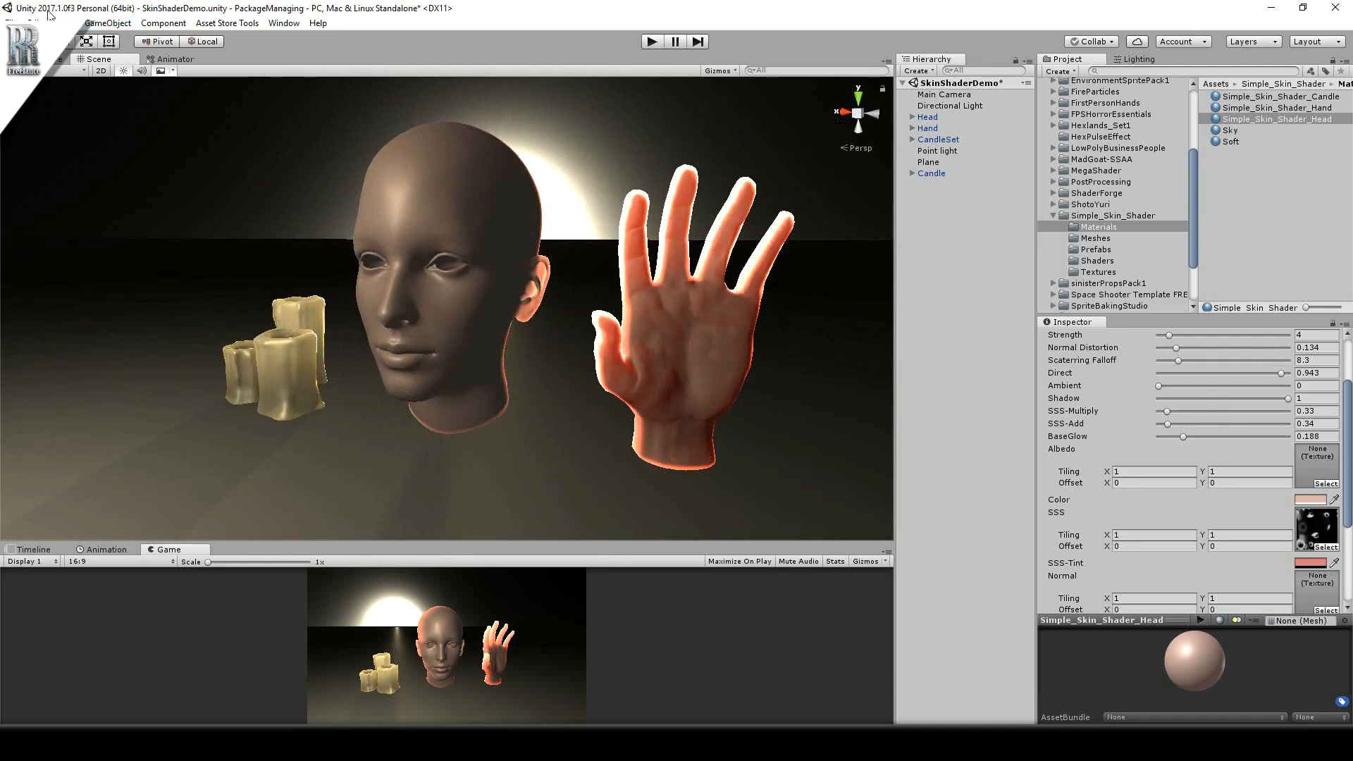
mouse_move(238, 151)
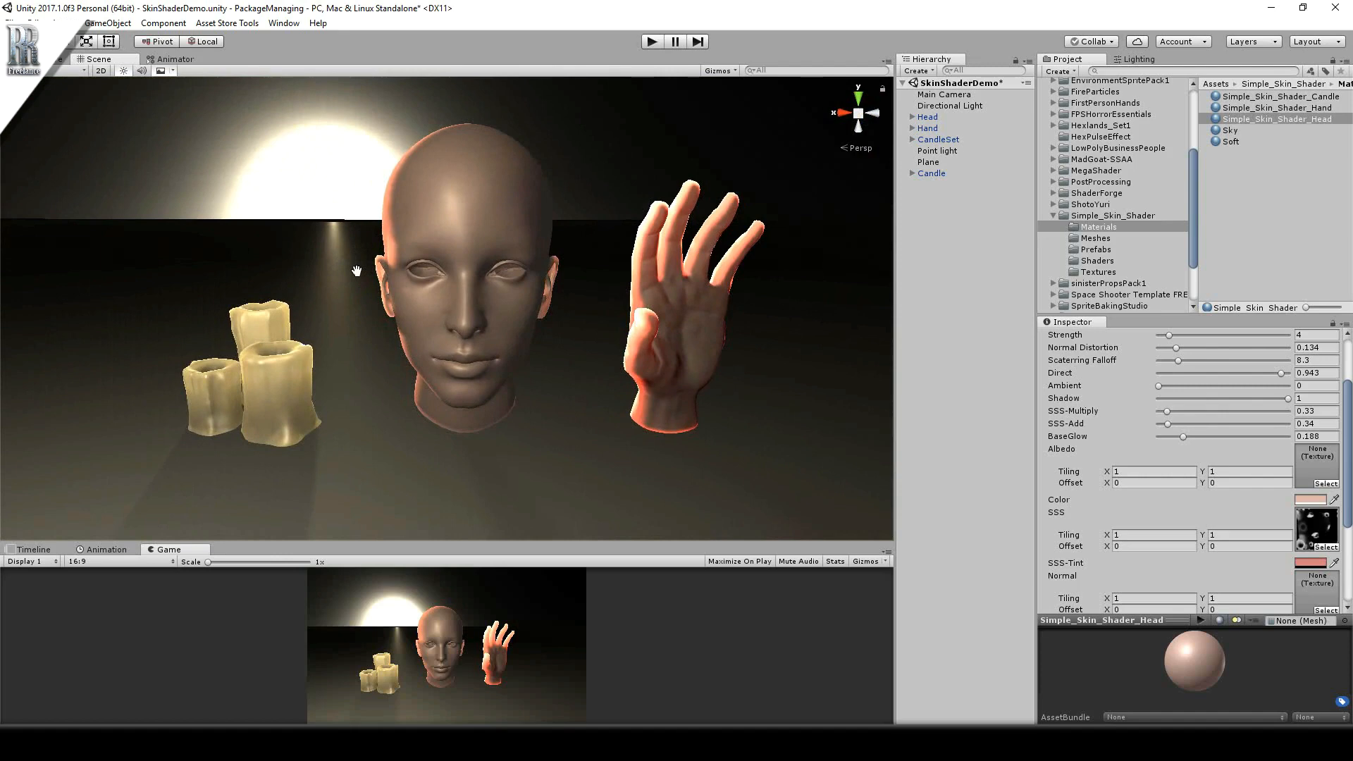
mouse_move(349, 260)
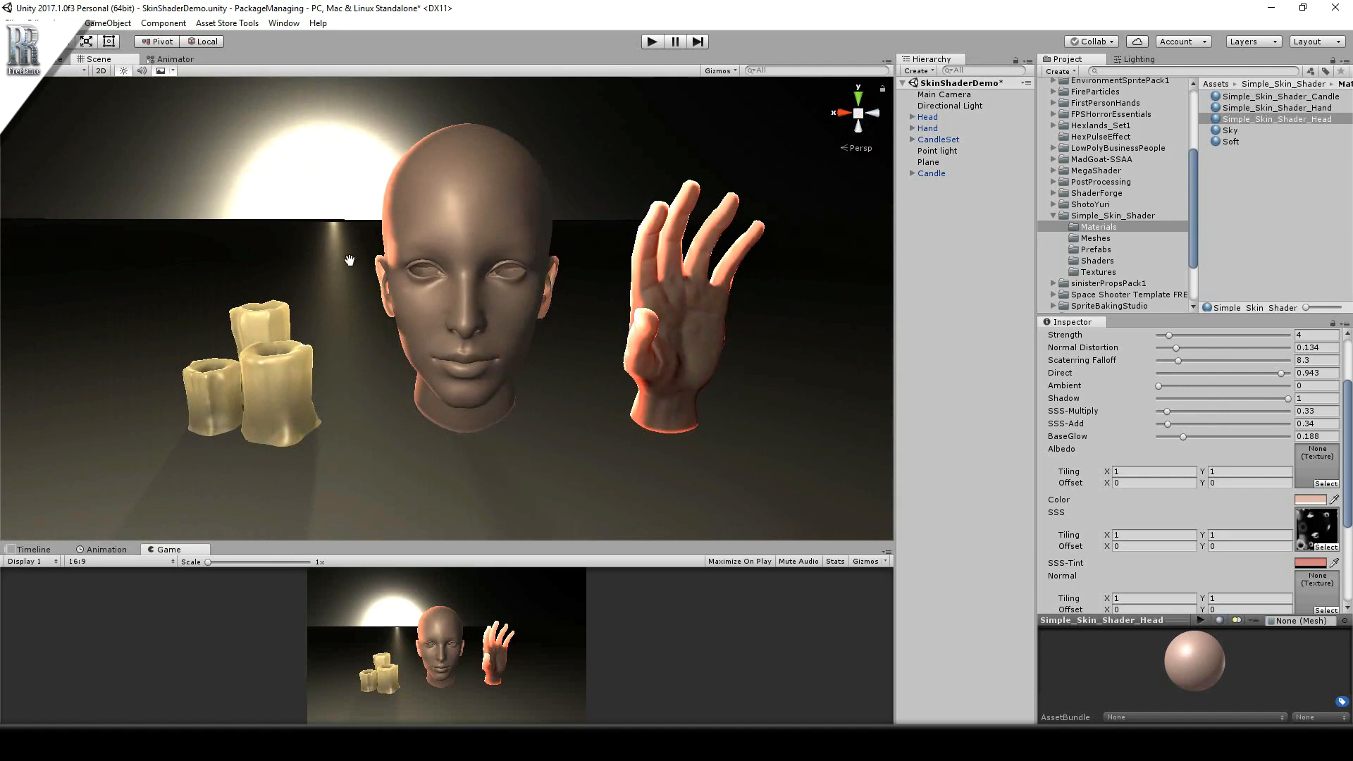
mouse_move(372, 277)
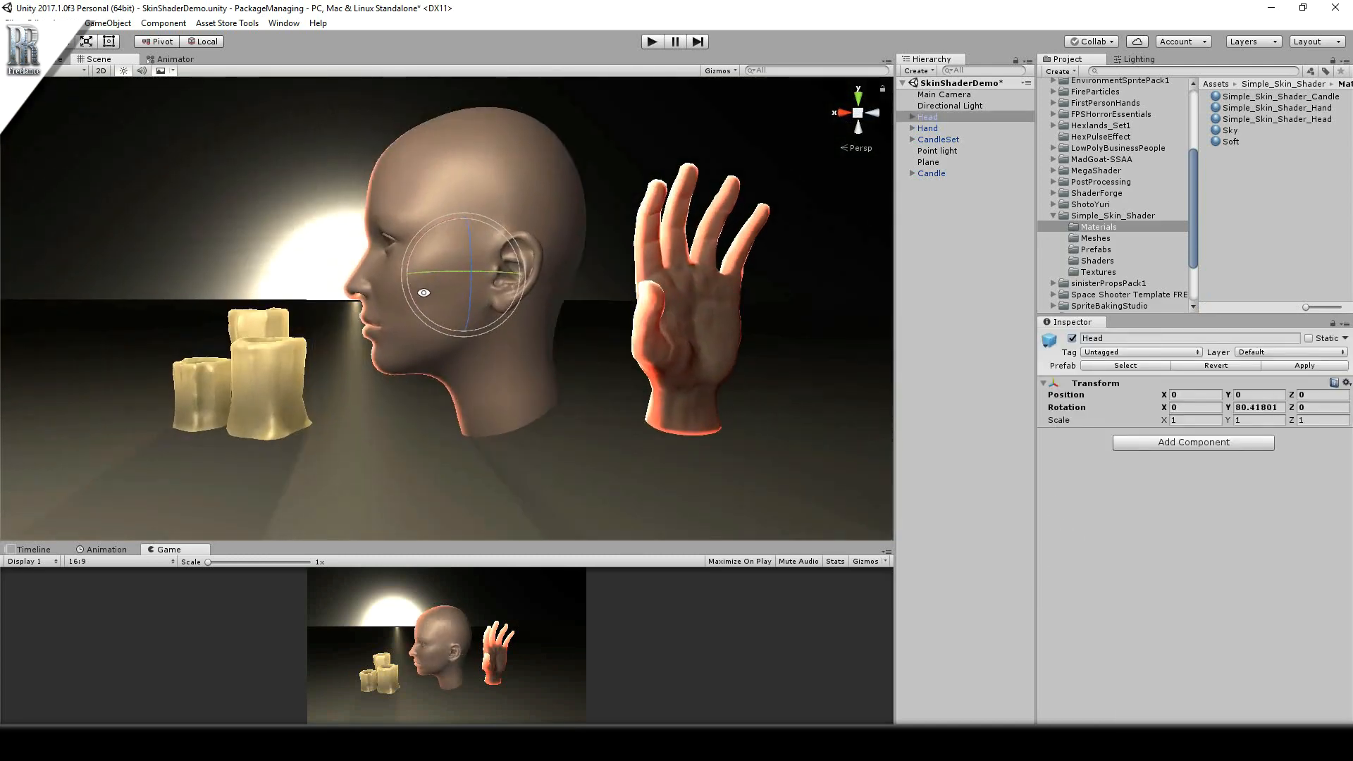
Review the head and ground plane, then enable rendering Stats in the Game view.
scroll("up", 3)
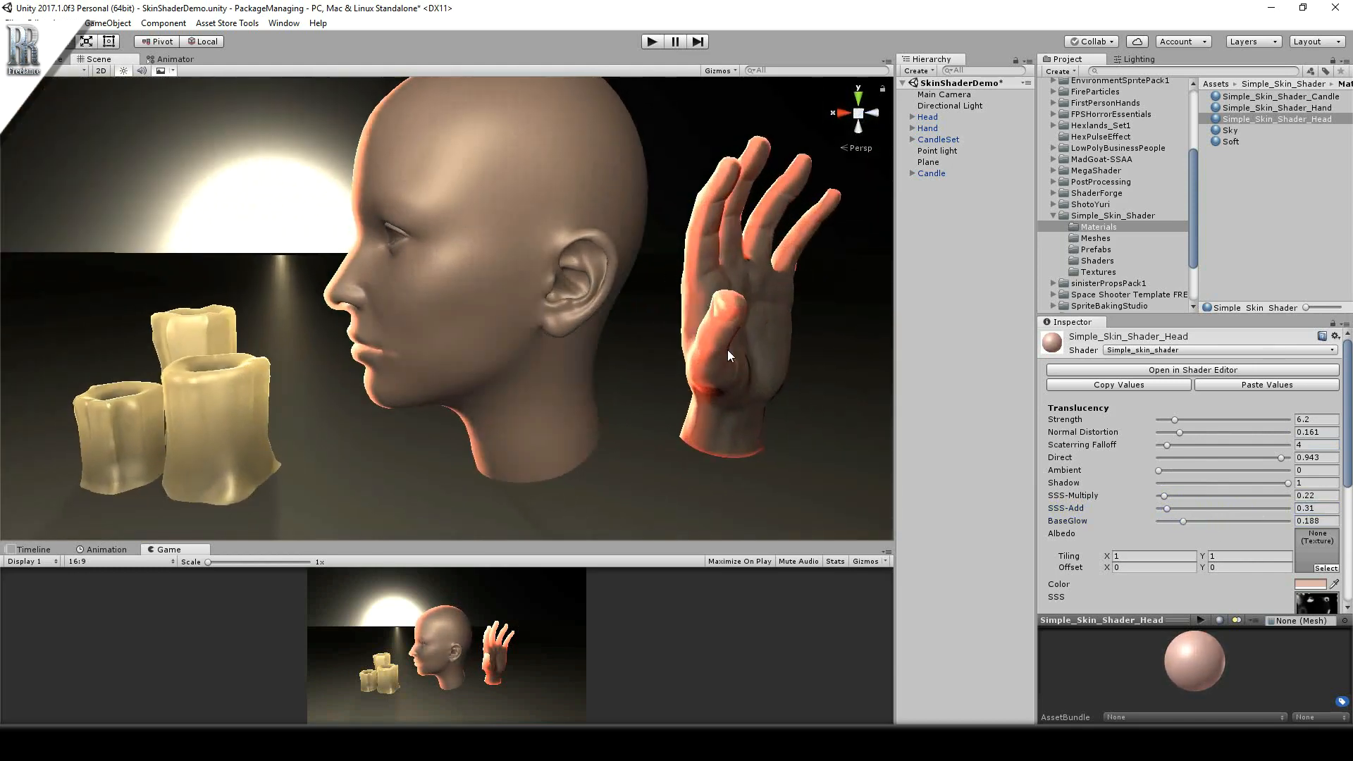
left_click(927, 117)
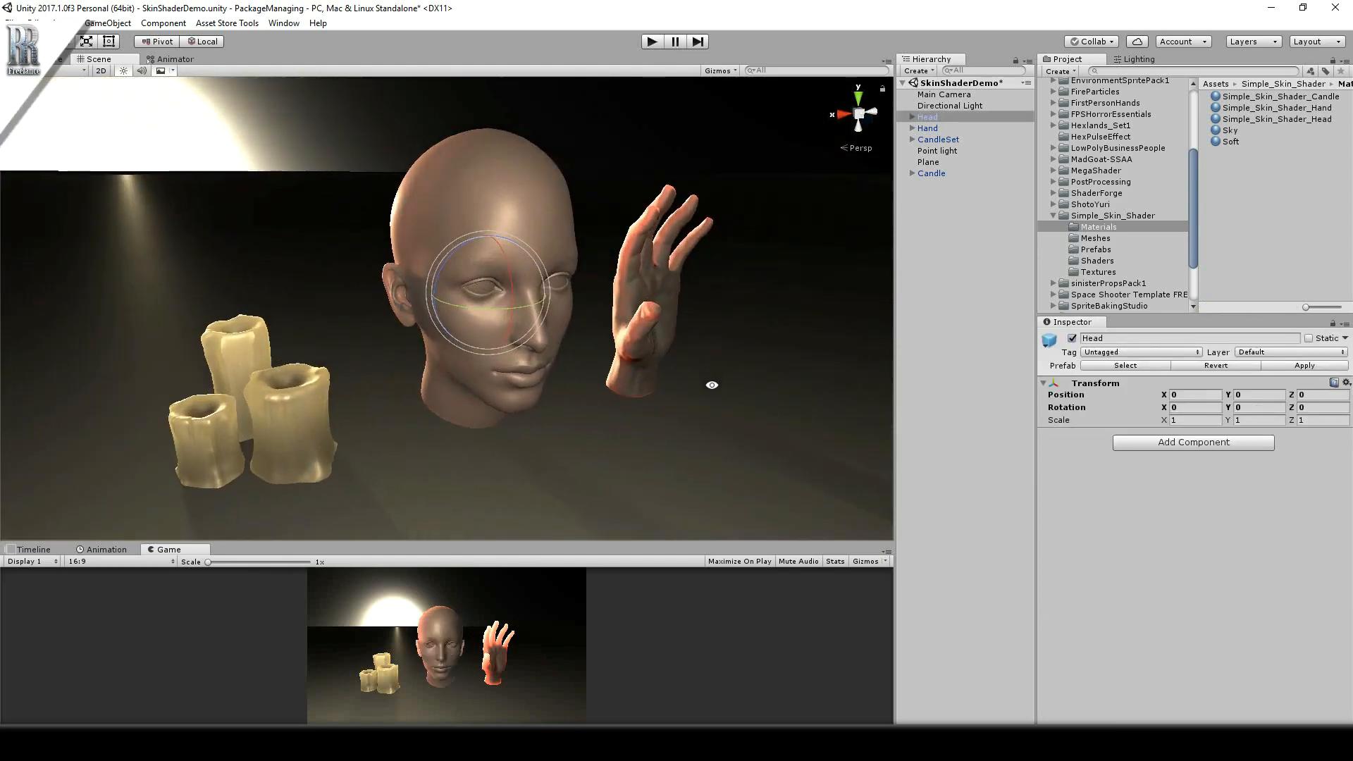
left_click(927, 161)
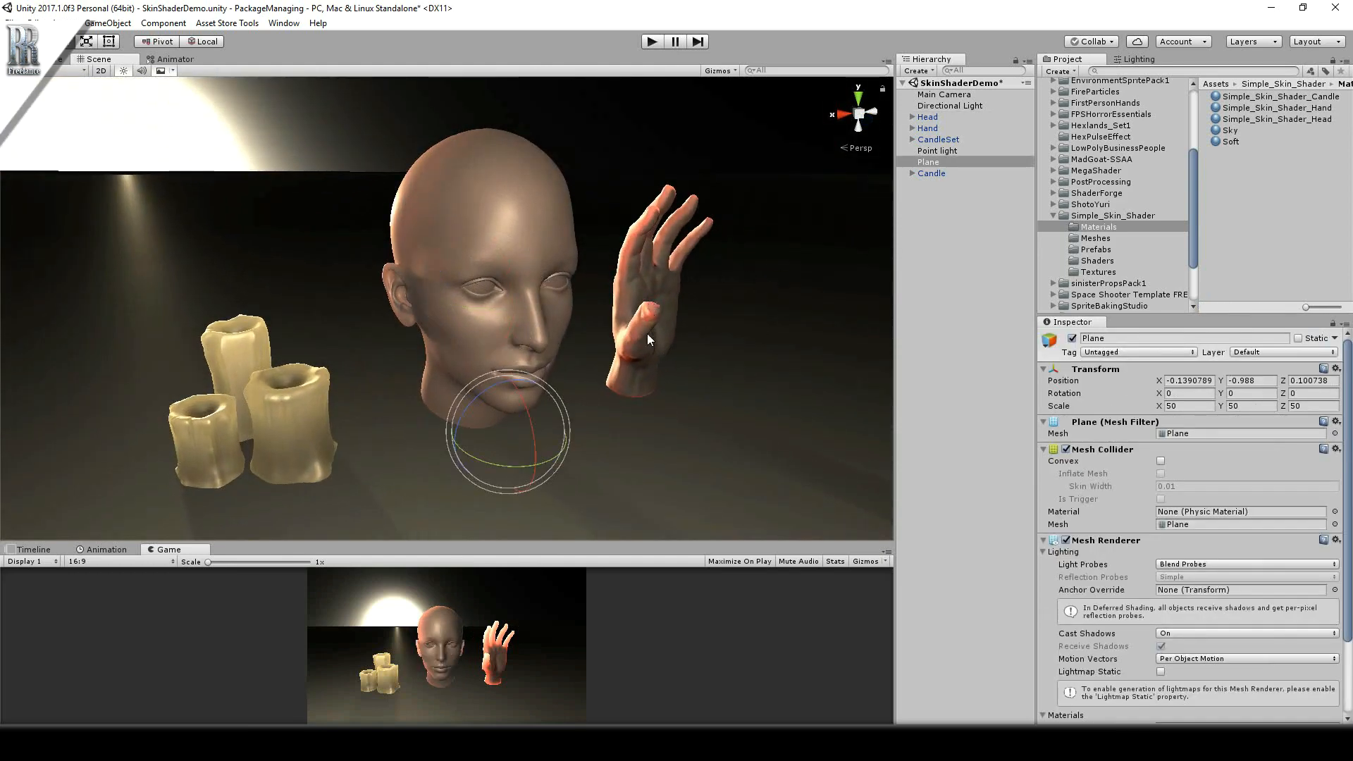
left_click(833, 562)
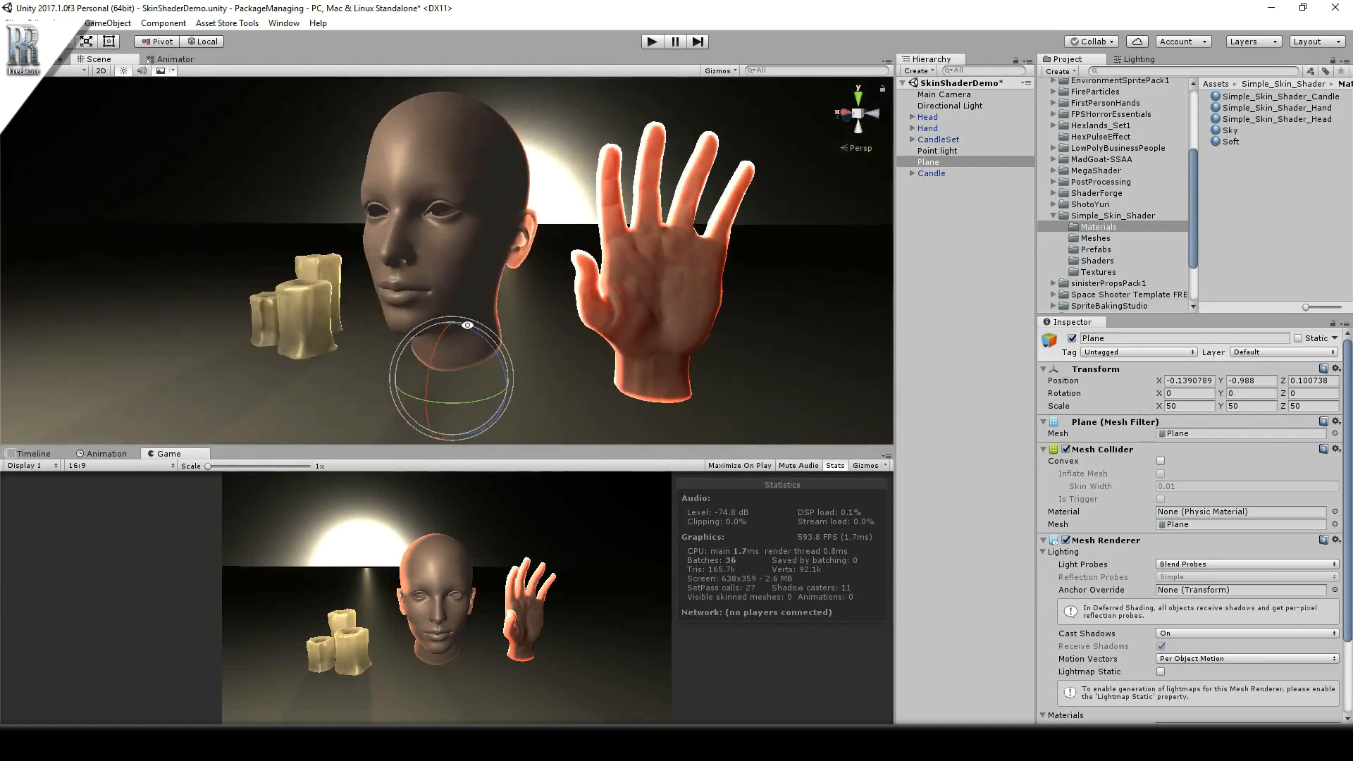
Check the Gizmos options and inspect the head and ground plane objects.
left_click(722, 70)
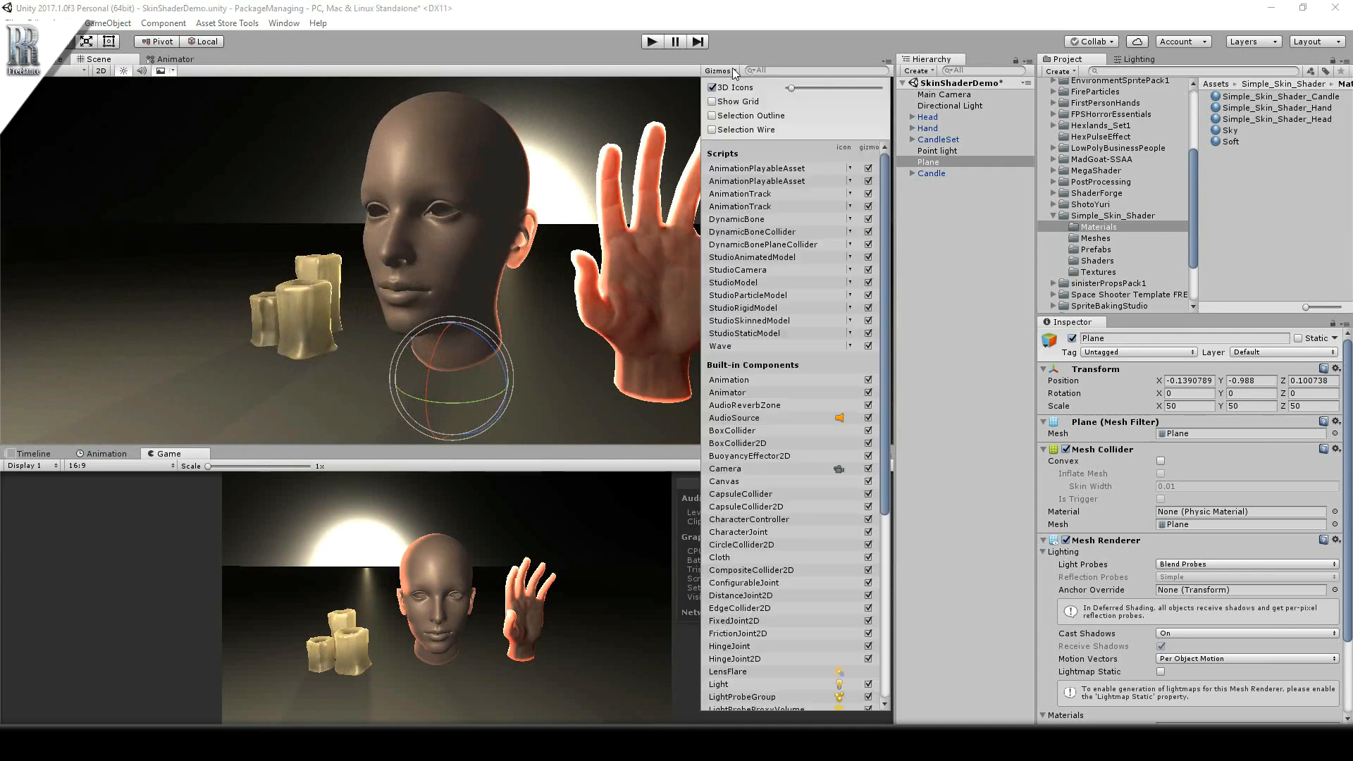
left_click(926, 117)
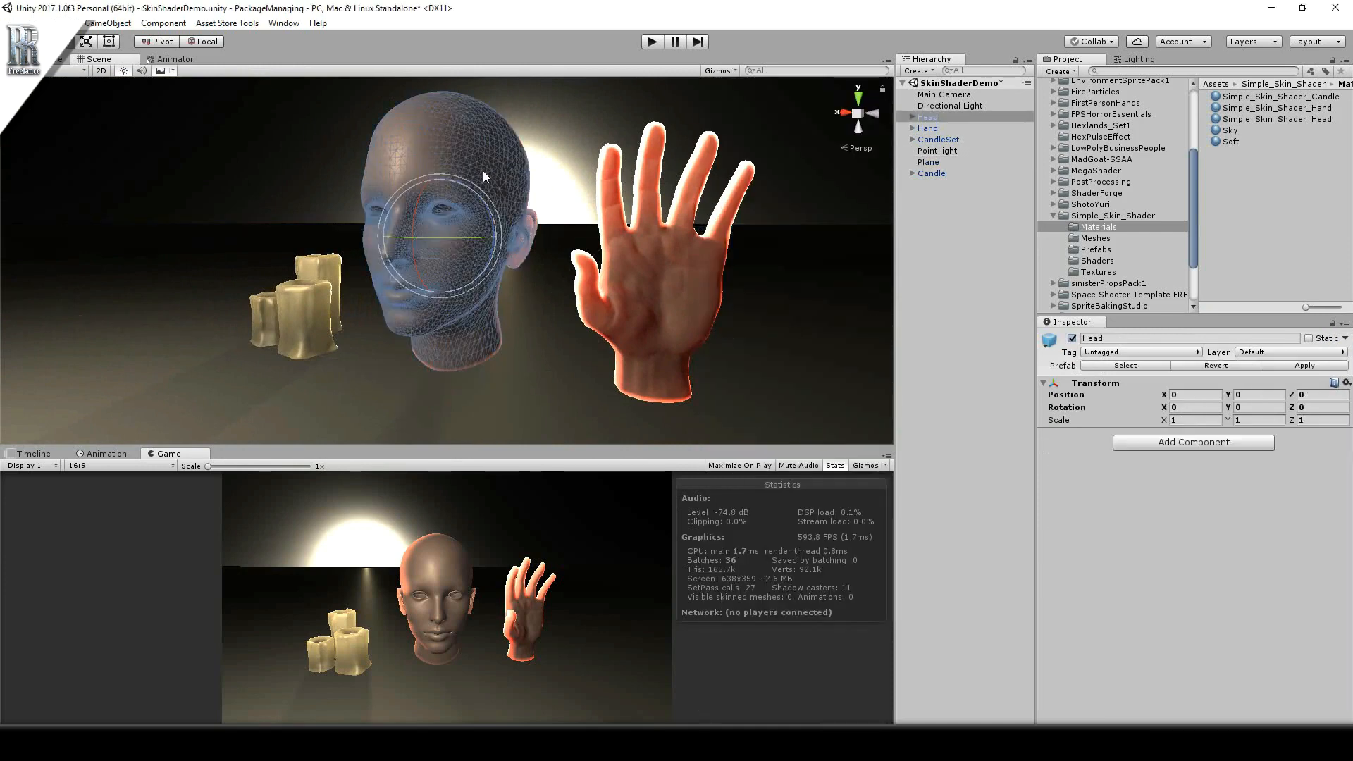
left_click(928, 162)
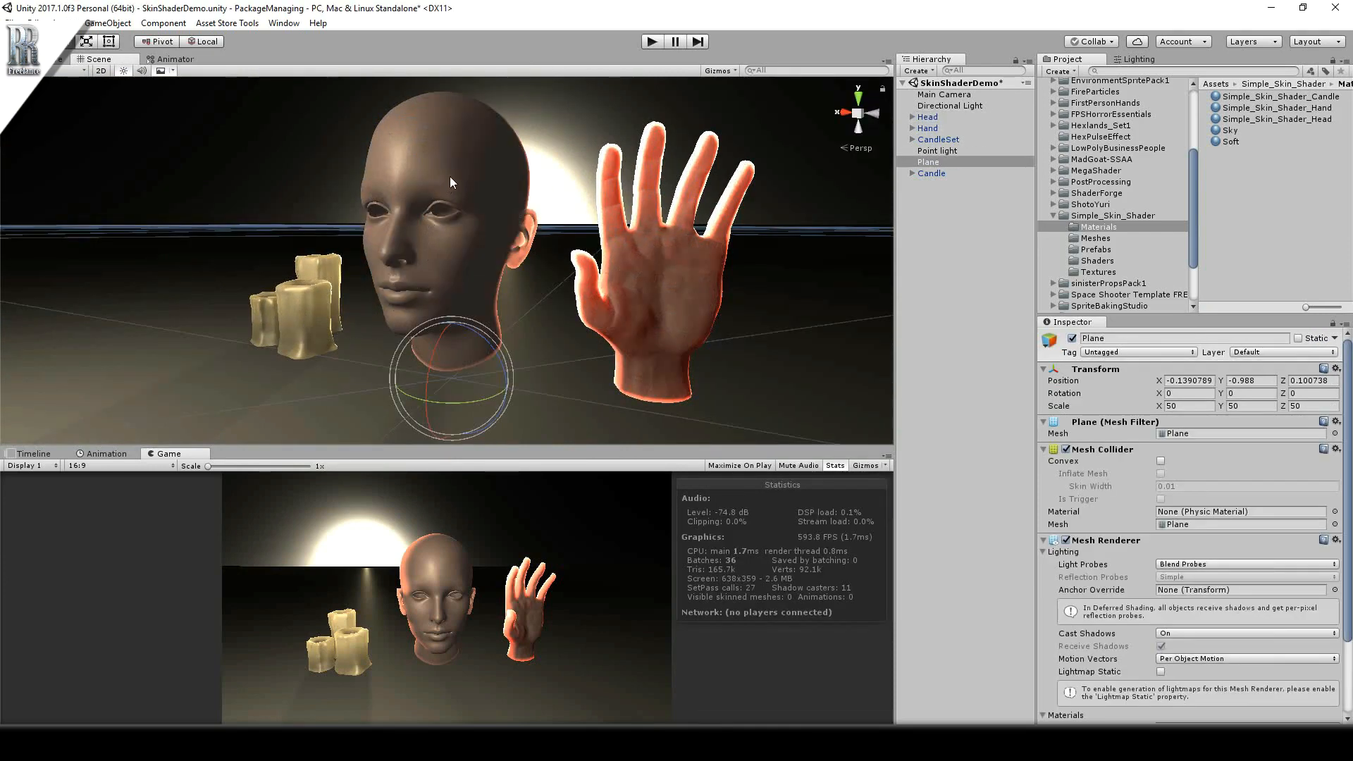
Inspect a candle and the plane, ending on the Point light (range 17.68, intensity 1).
left_click(931, 151)
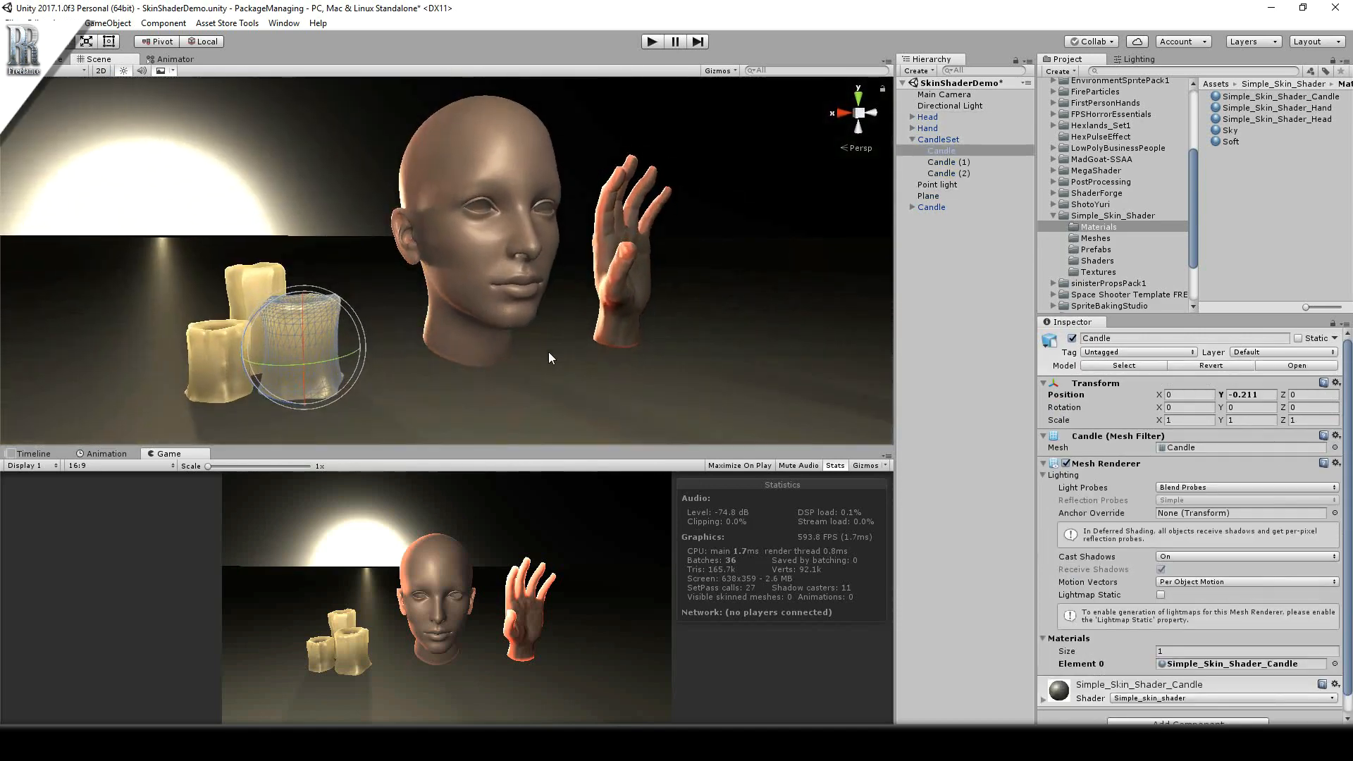
left_click(928, 195)
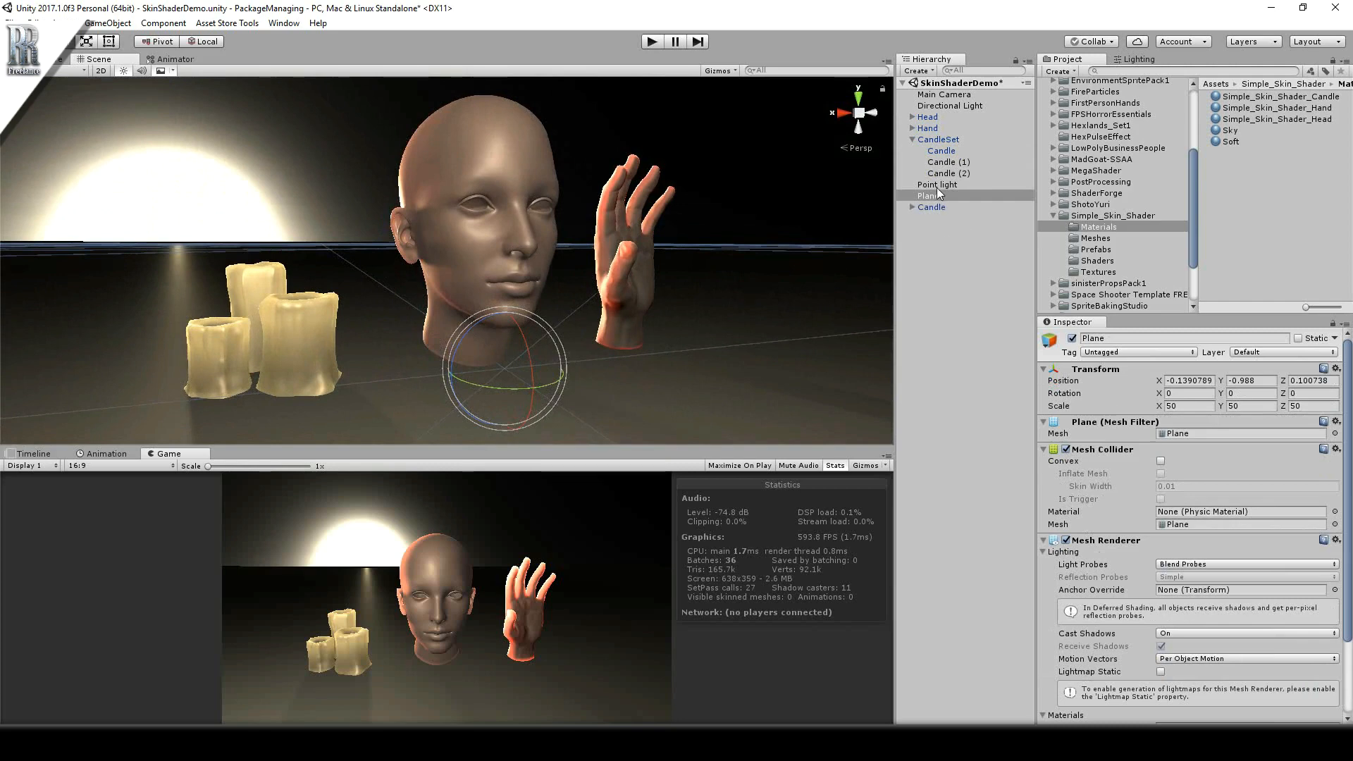
left_click(936, 183)
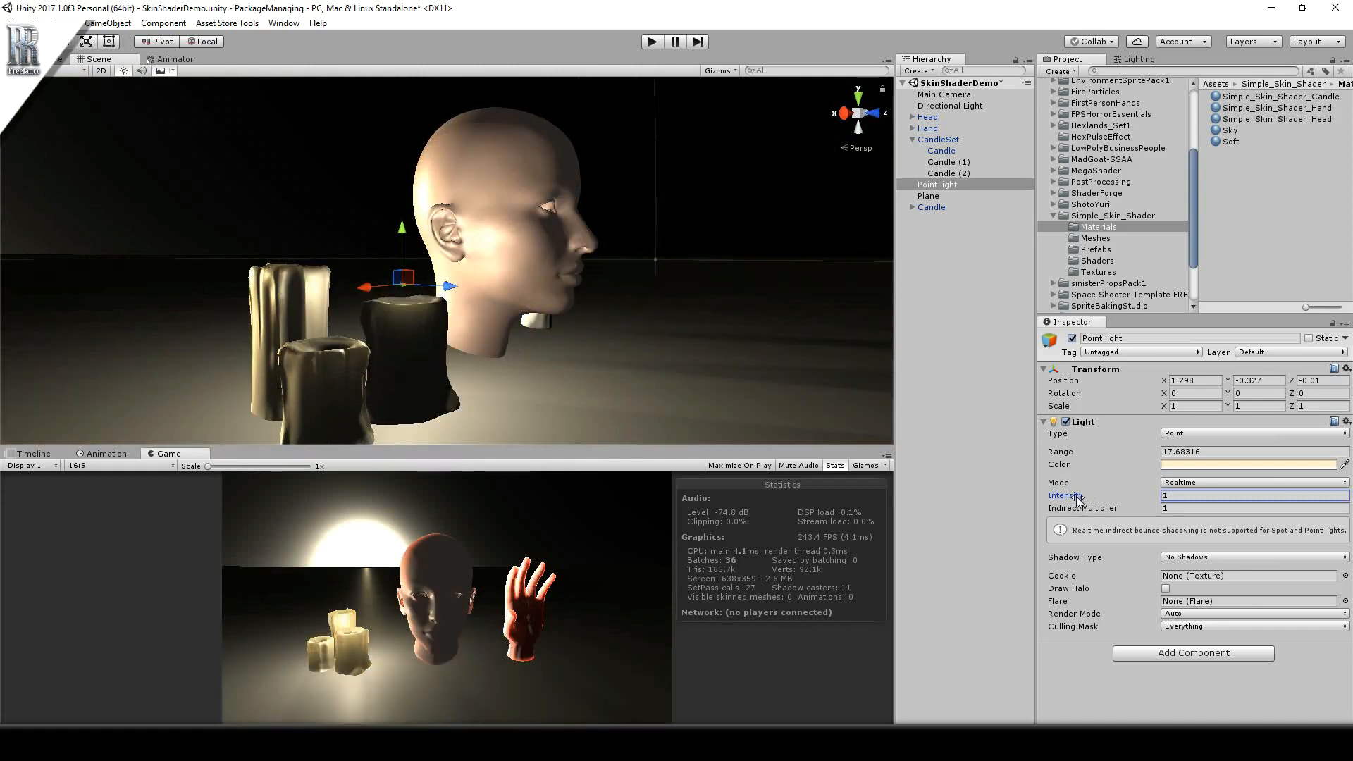
Reduce the Point light's Range to darken the scene, then view the candle skin material (Strength 22.8).
left_click(948, 106)
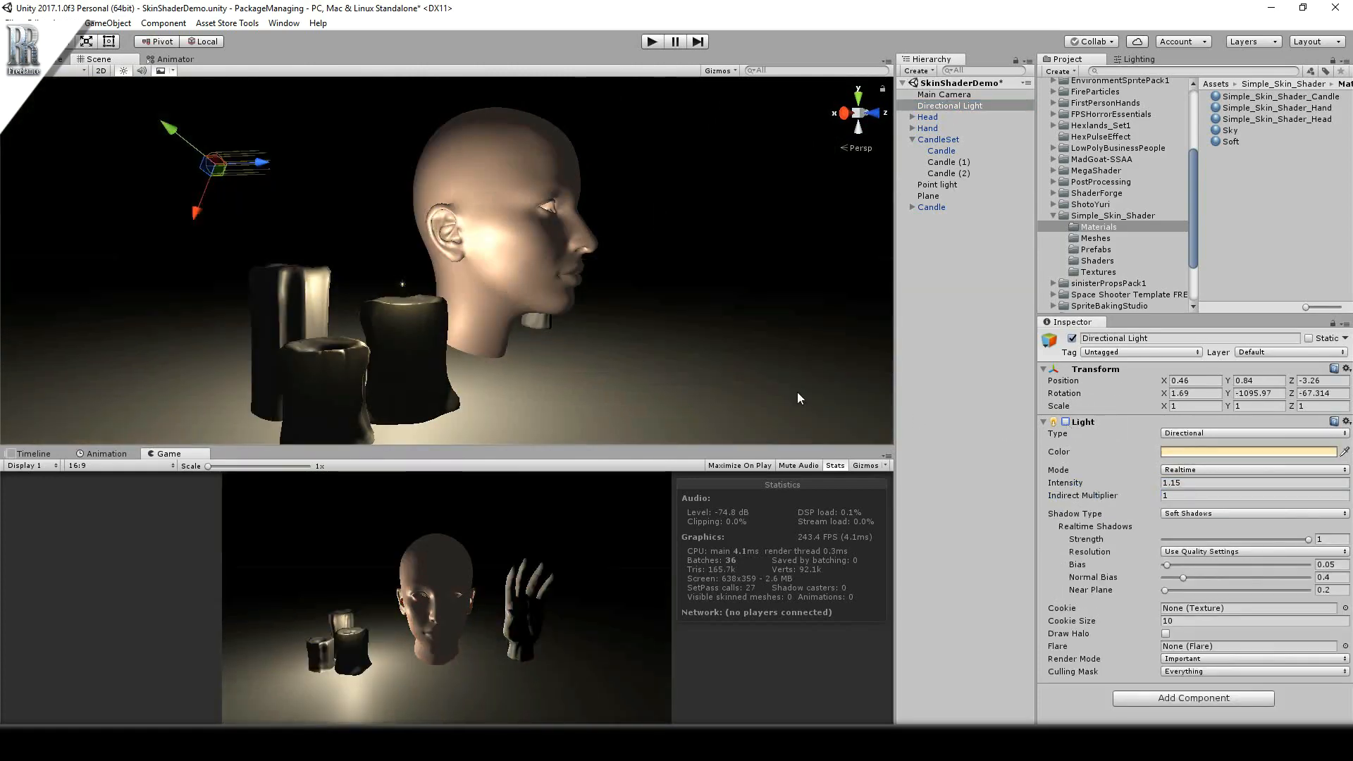
left_click(937, 183)
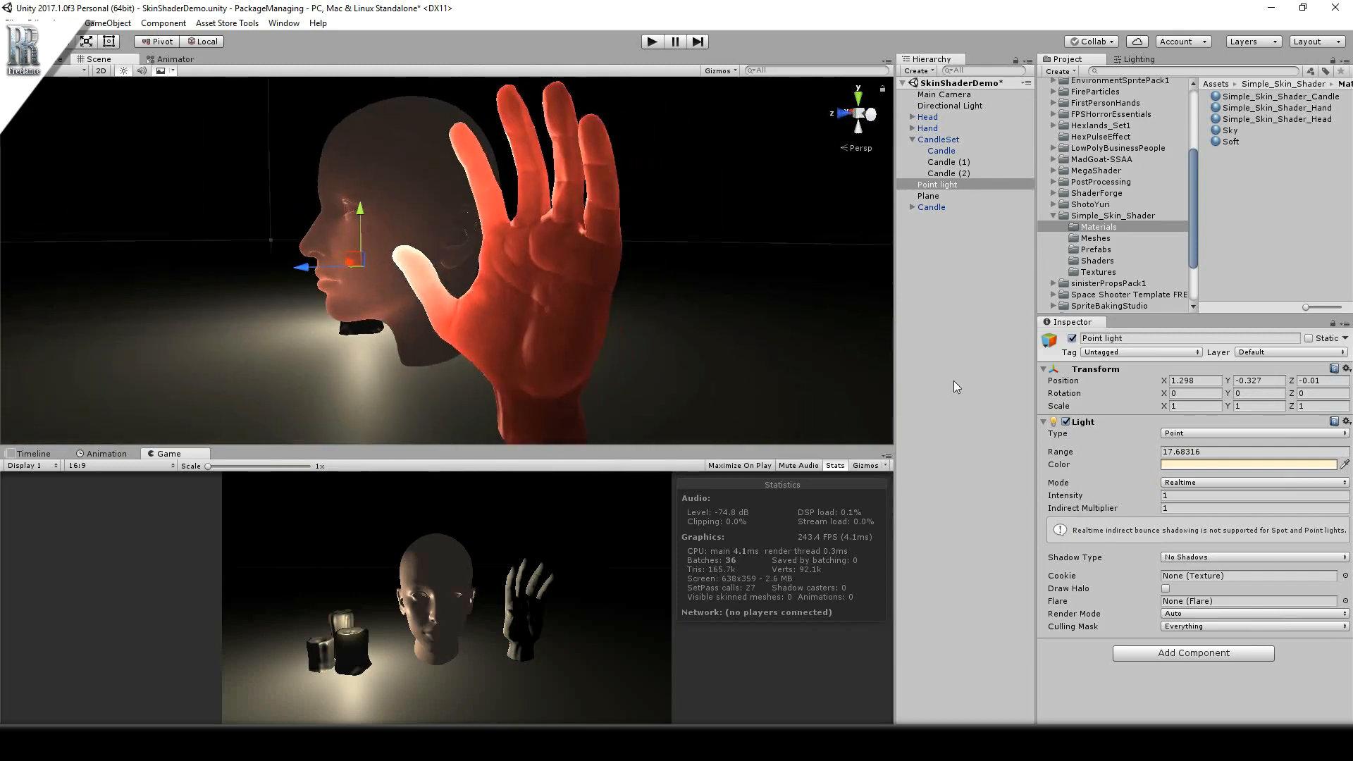
type("6.79")
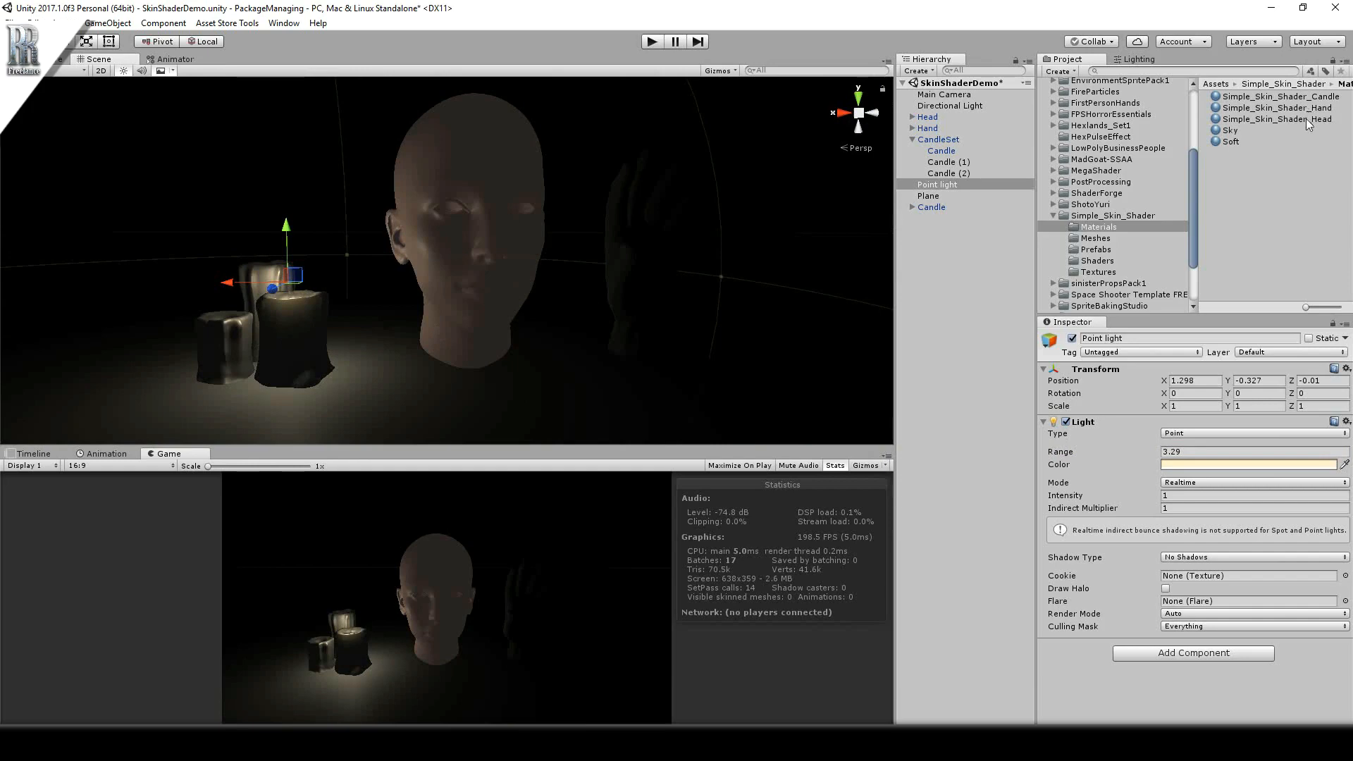
left_click(1281, 96)
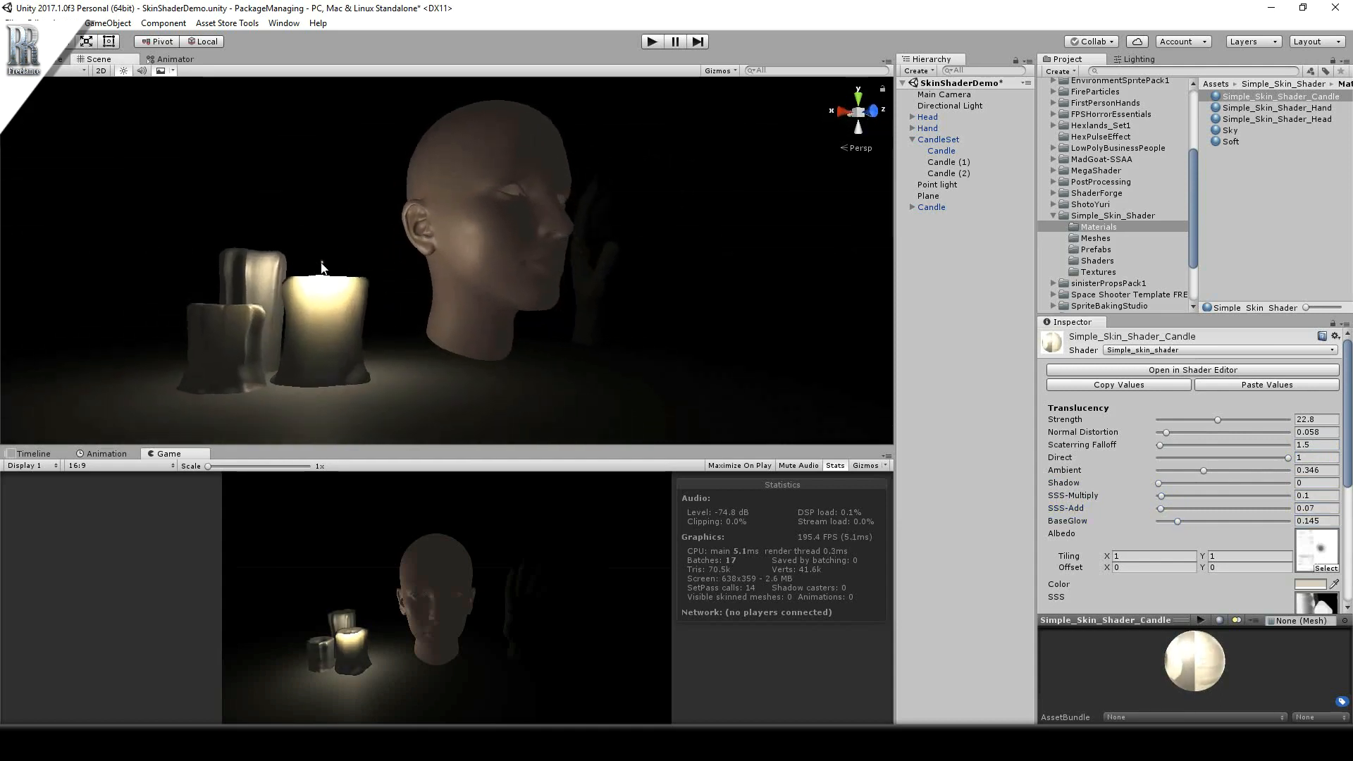
Move the Point light into the front candle tip so the wax glows from inside.
left_click(936, 183)
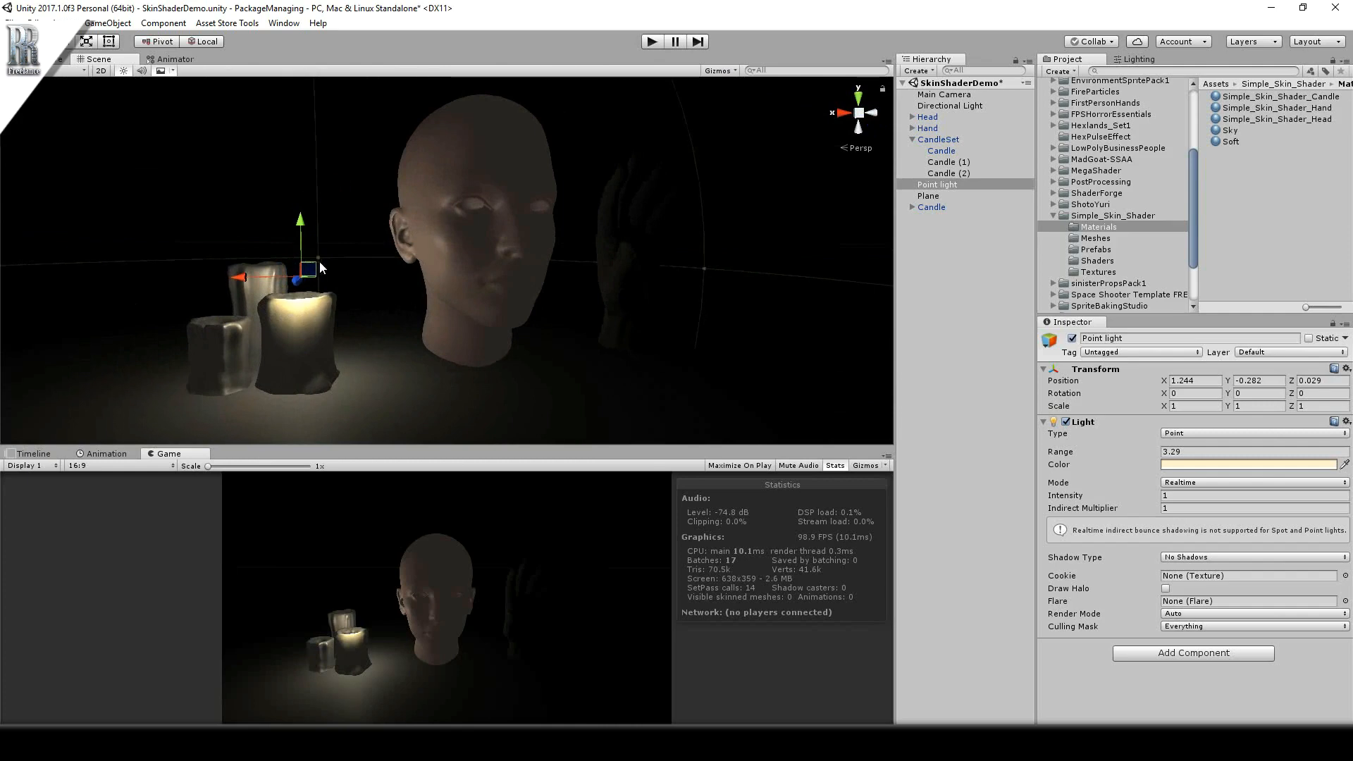
Move the Point light behind the head's ear, then behind the hand's fingers for red glow.
left_click_drag(297, 268, 513, 233)
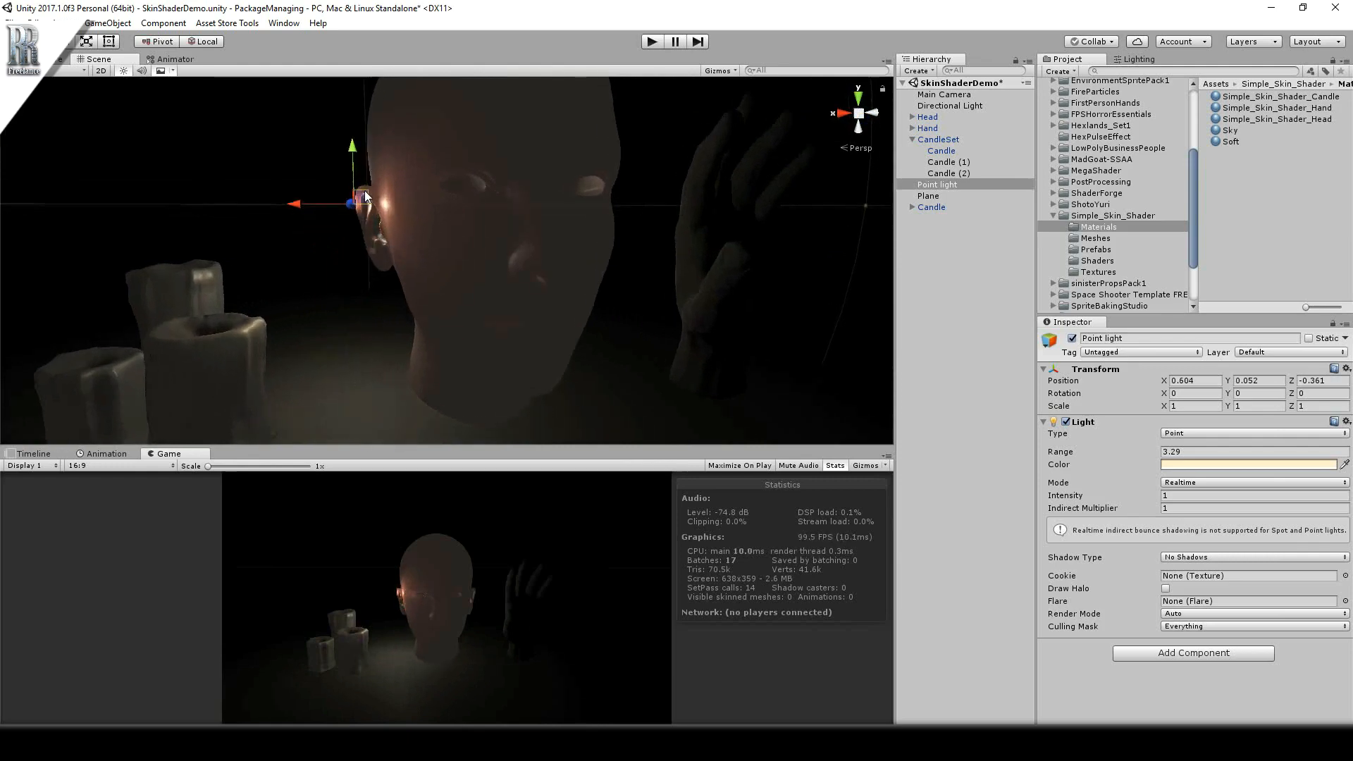
left_click_drag(352, 203, 362, 194)
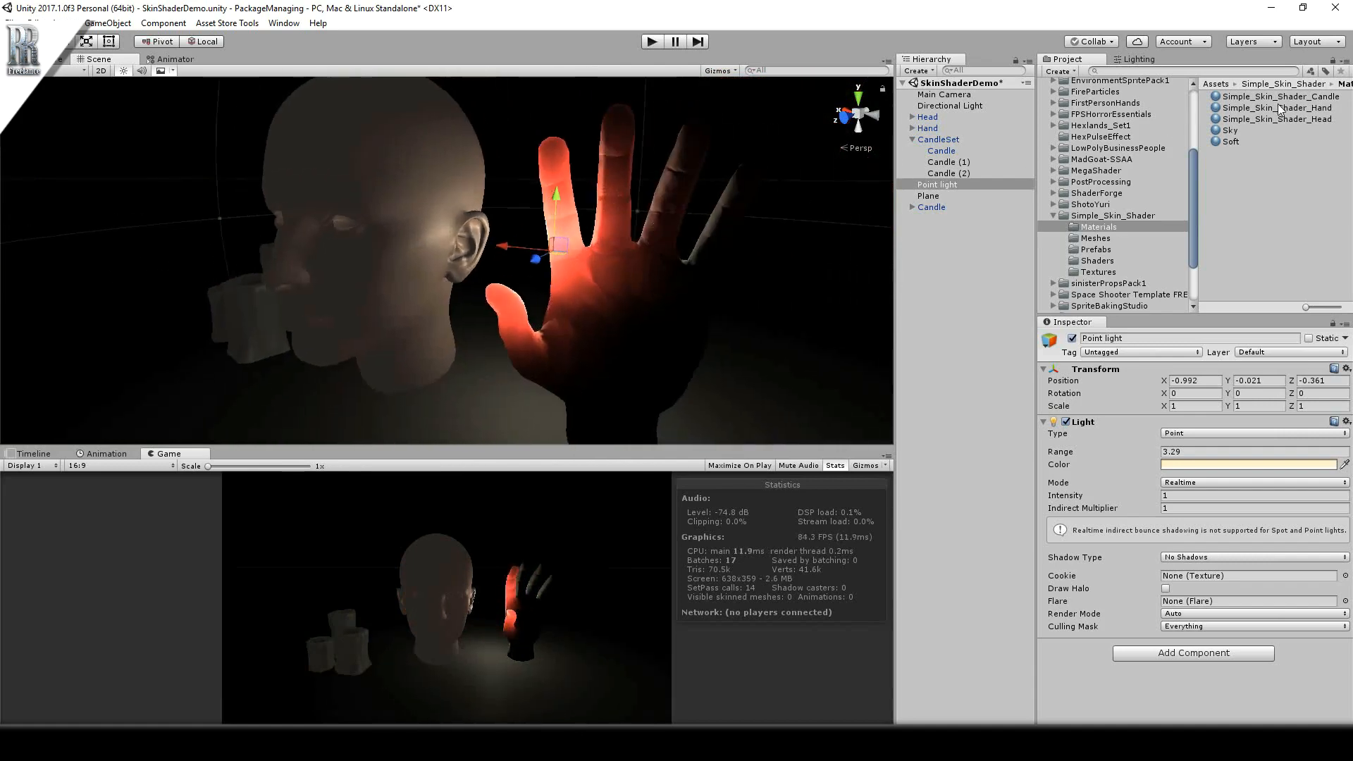
Review the Simple_Skin_Shader_Hand material, then the Directional Light's settings.
left_click(1278, 107)
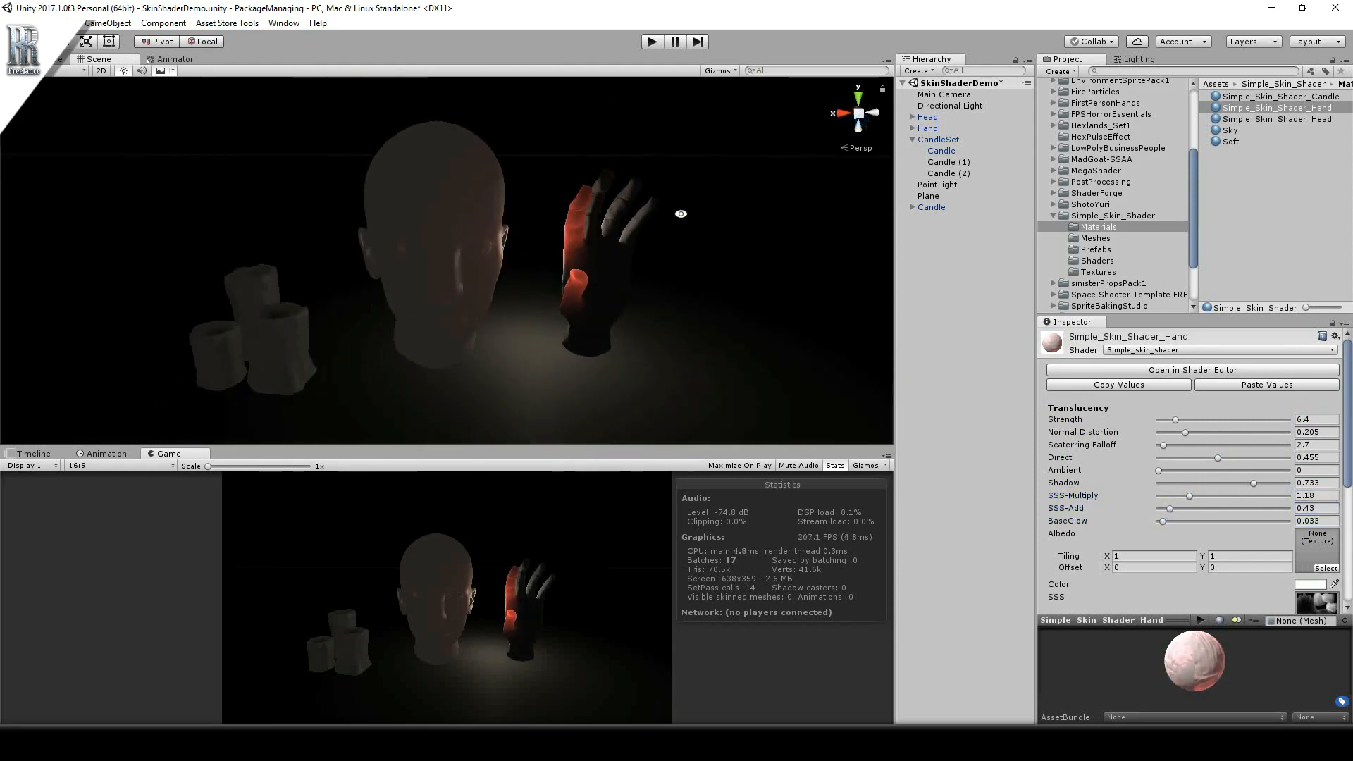
left_click(952, 105)
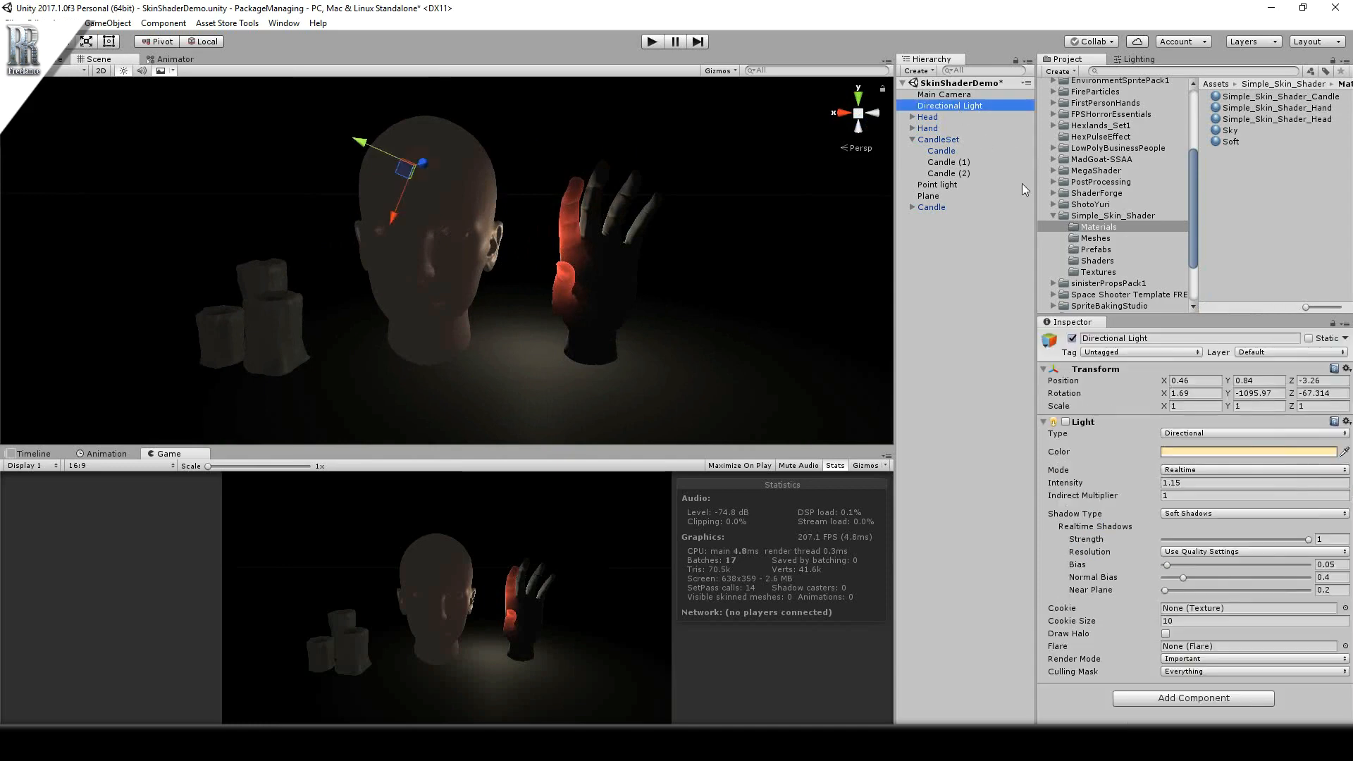